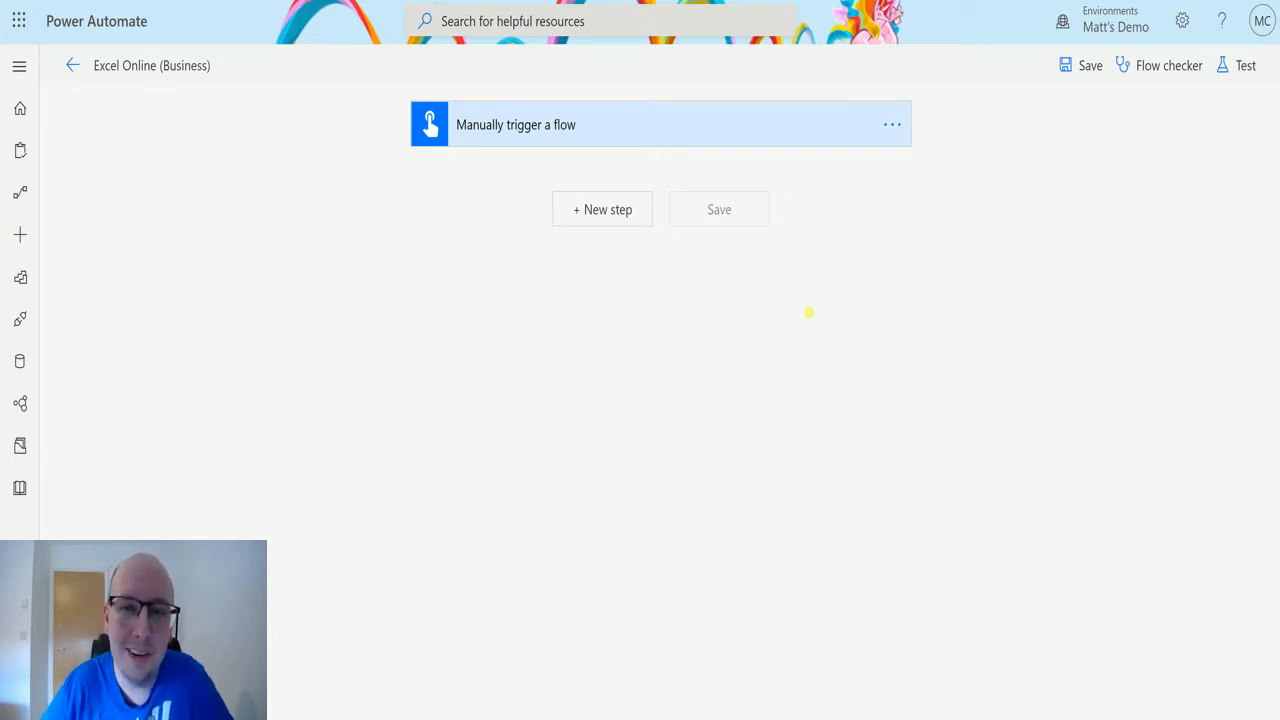
mouse_move(810, 318)
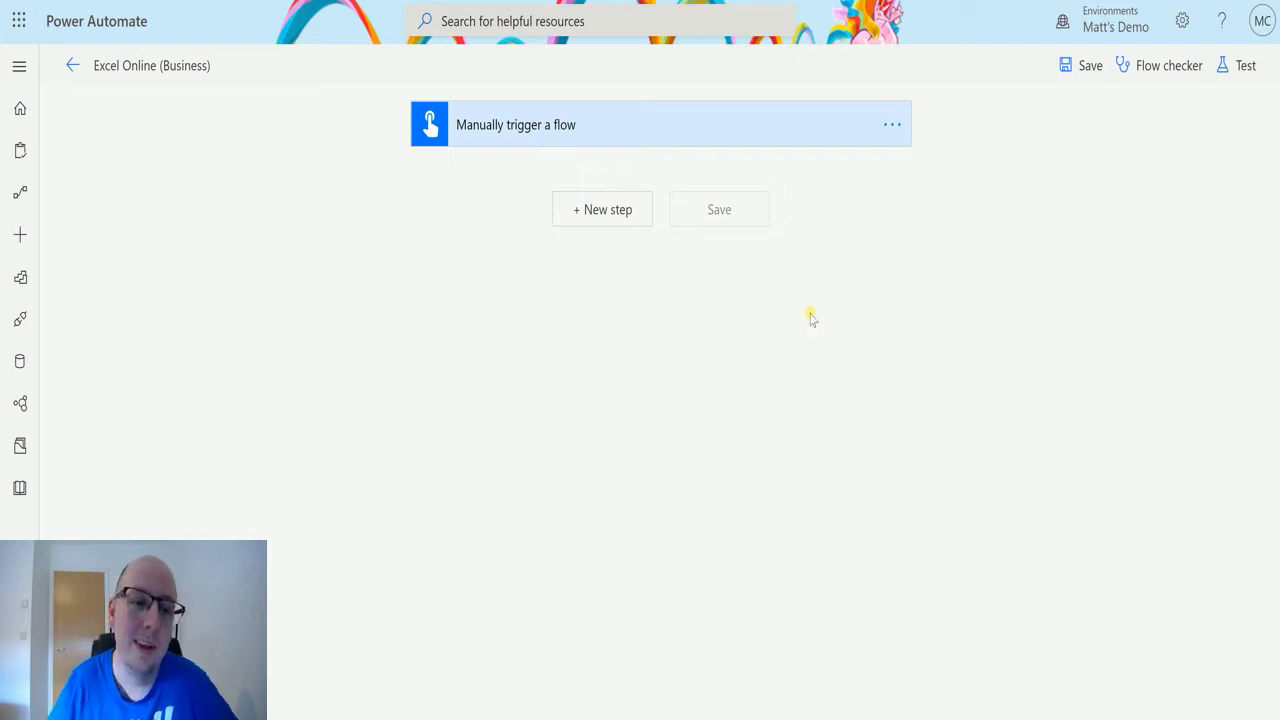
mouse_move(464, 376)
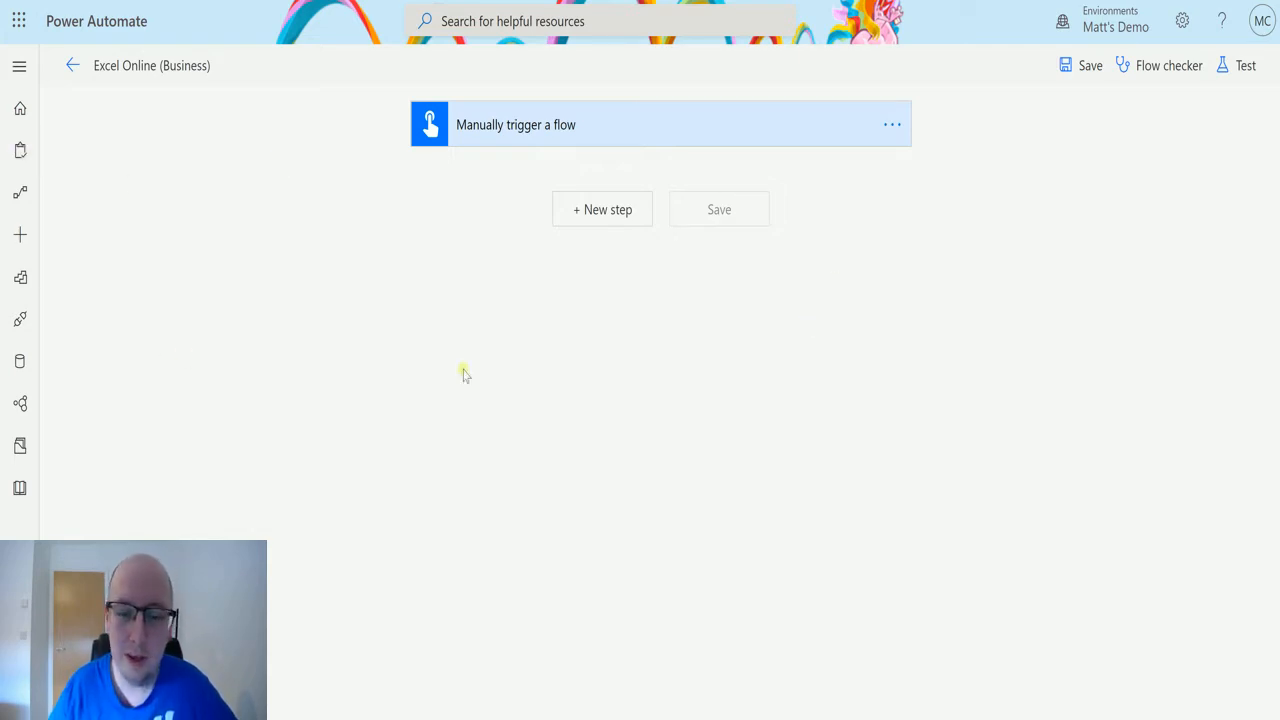
mouse_move(310, 240)
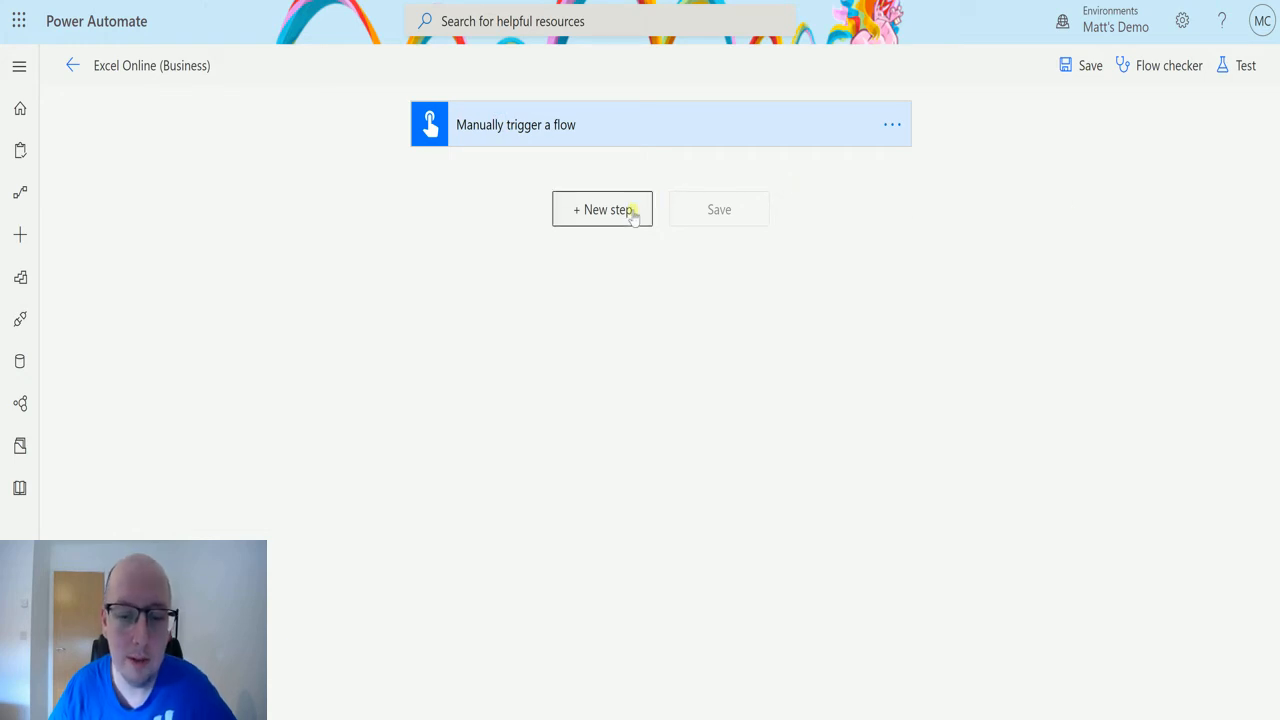
Add a new step using the Excel Online (Business) 'Add a row into a table' action
left_click(602, 210)
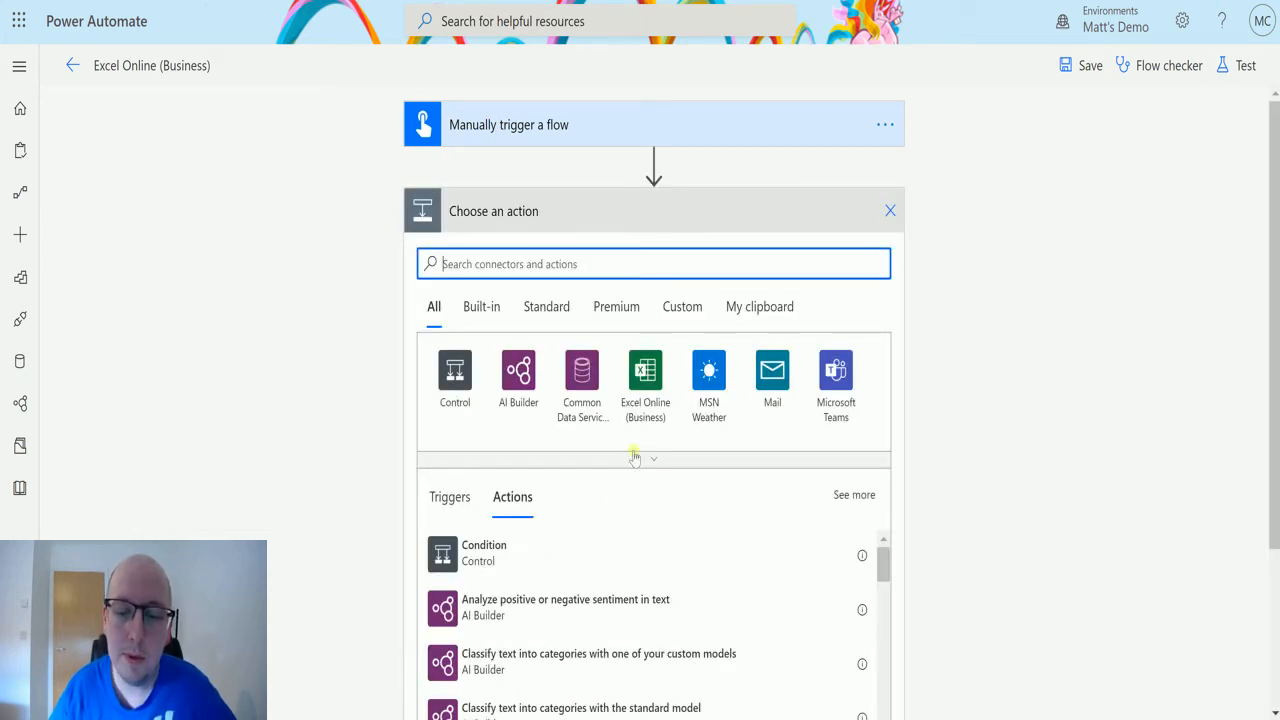
mouse_move(644, 376)
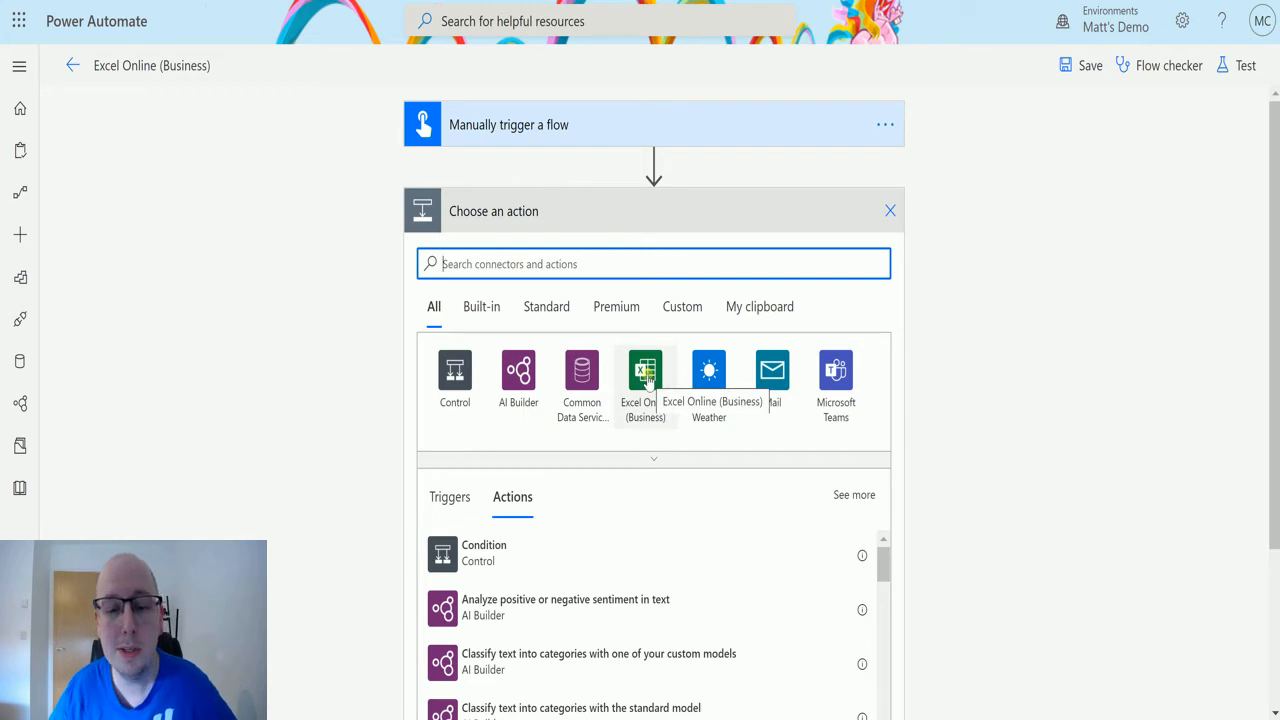
left_click(644, 380)
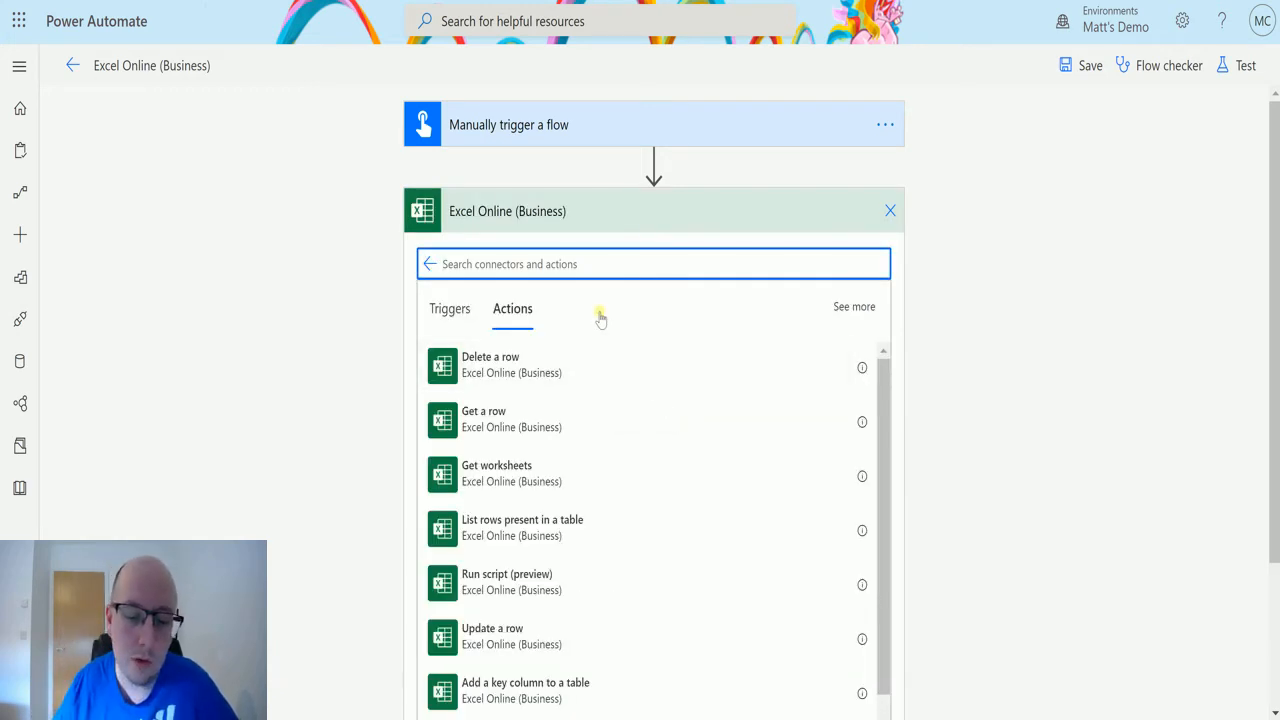
scroll("down", 3)
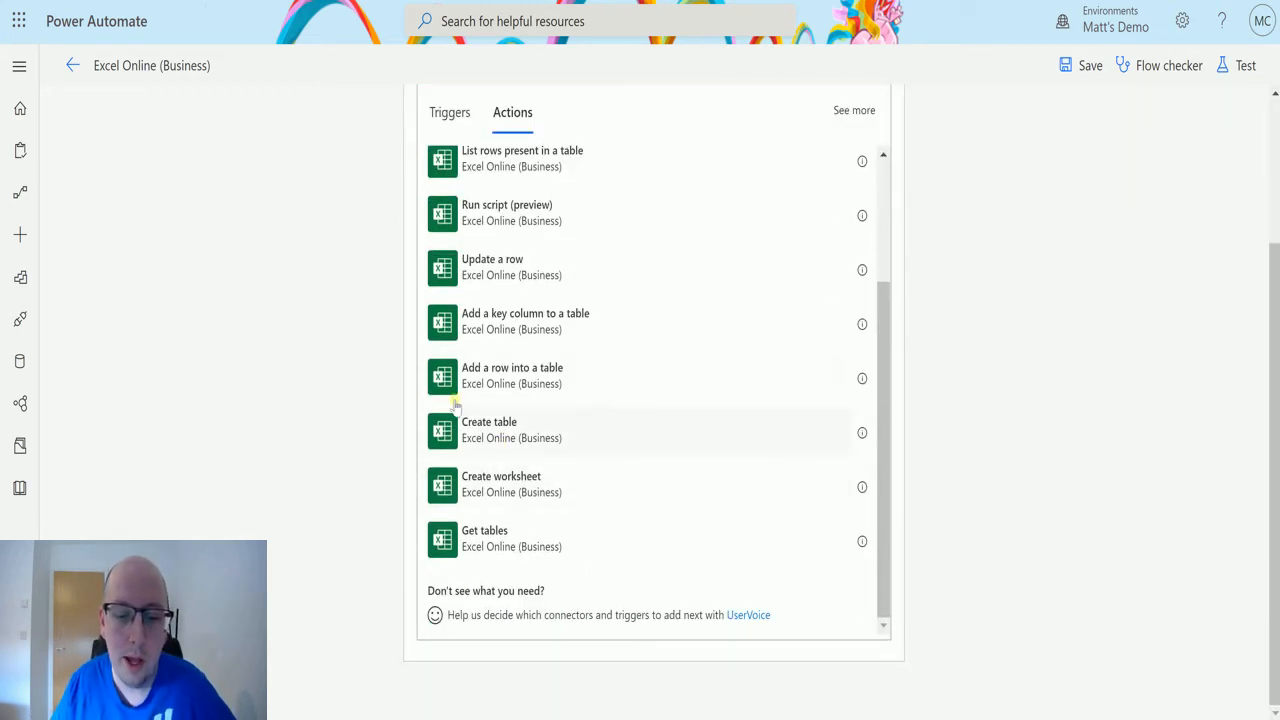
left_click(512, 376)
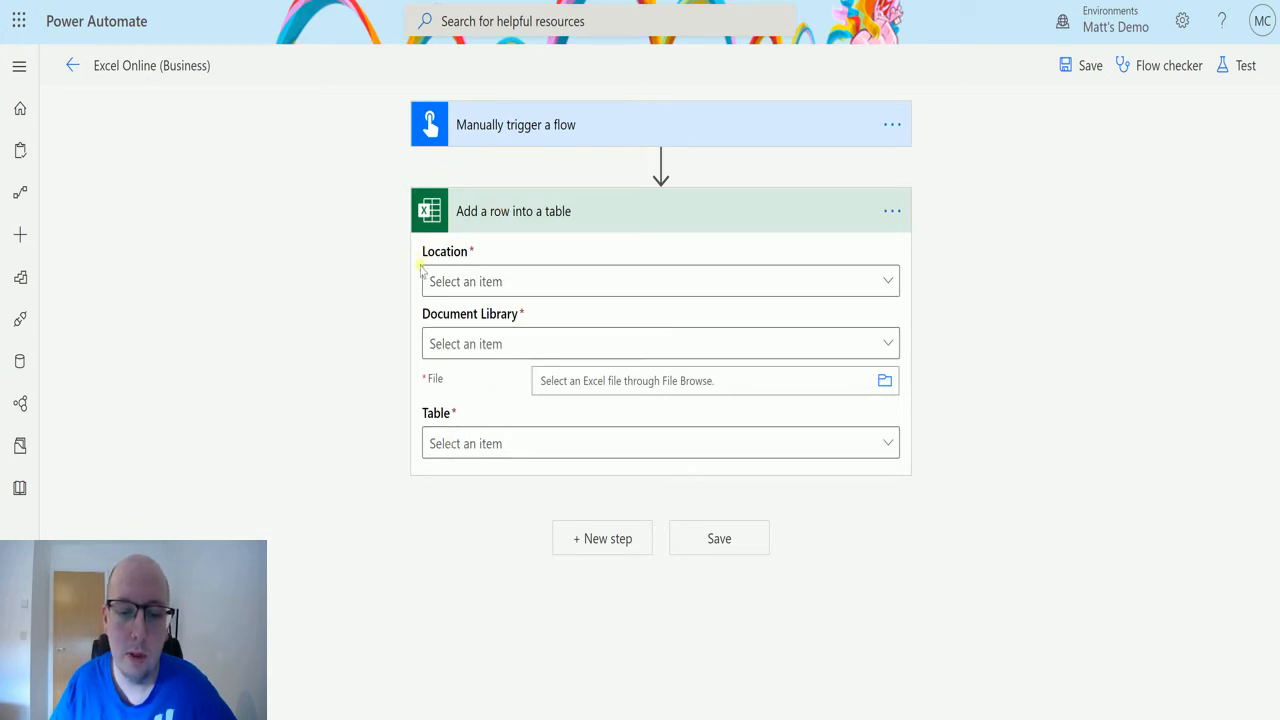
mouse_move(428, 390)
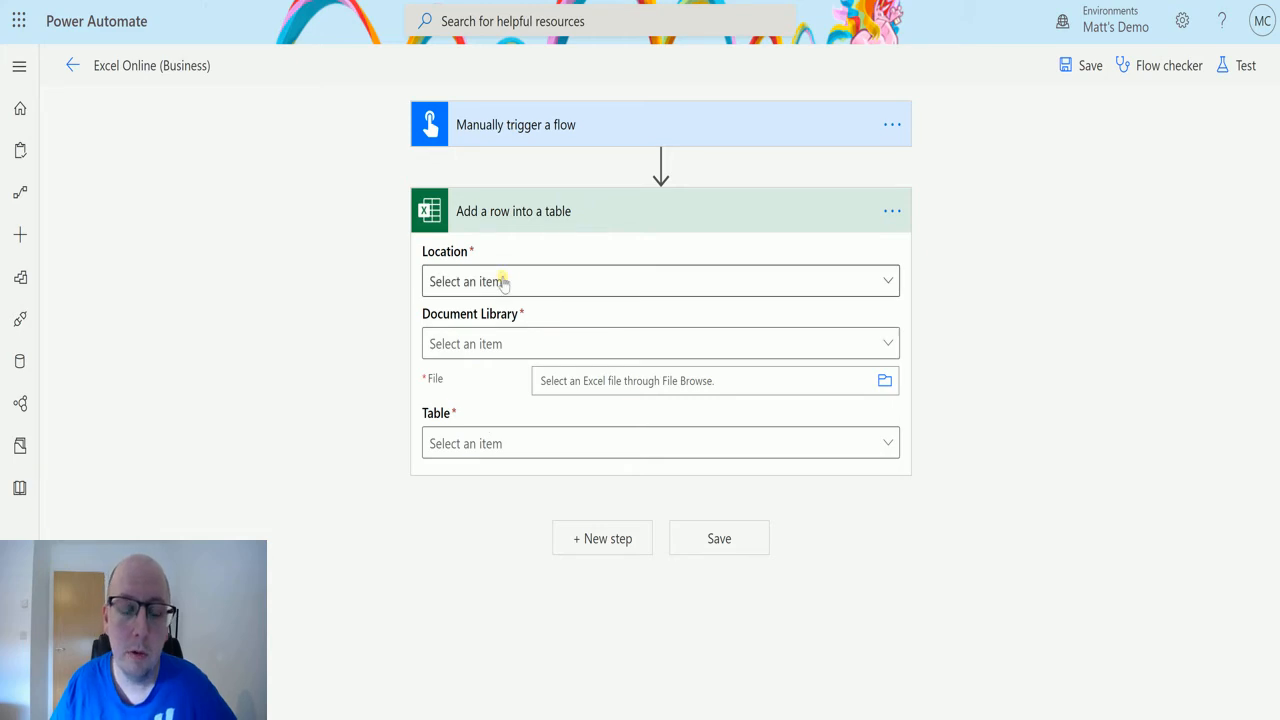
Choose OneDrive for Business from the Location list of the row action
left_click(660, 280)
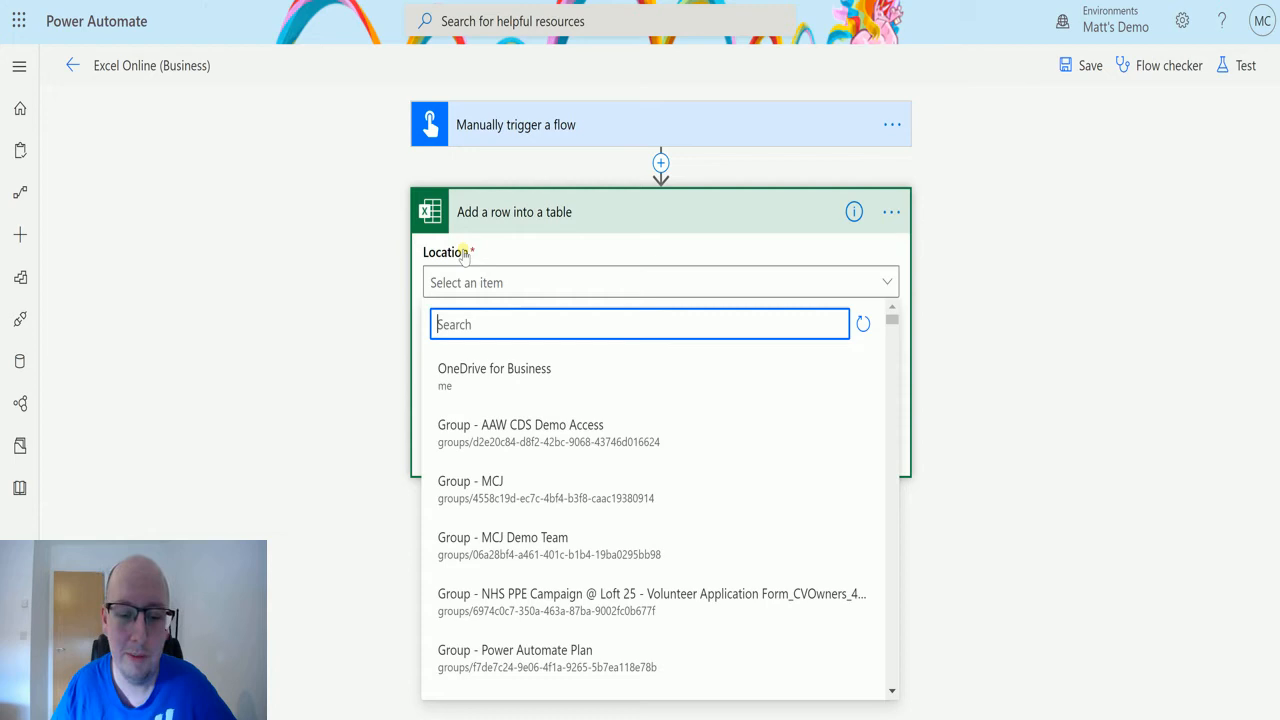
mouse_move(494, 378)
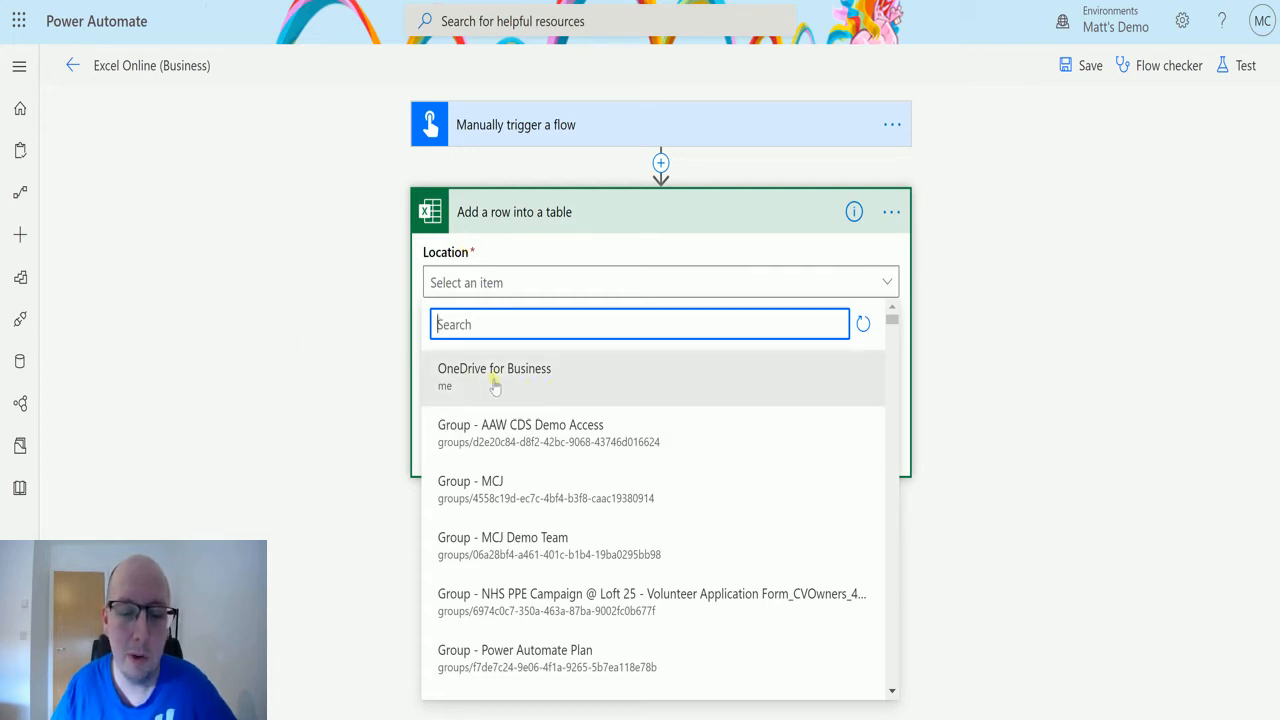
mouse_move(504, 450)
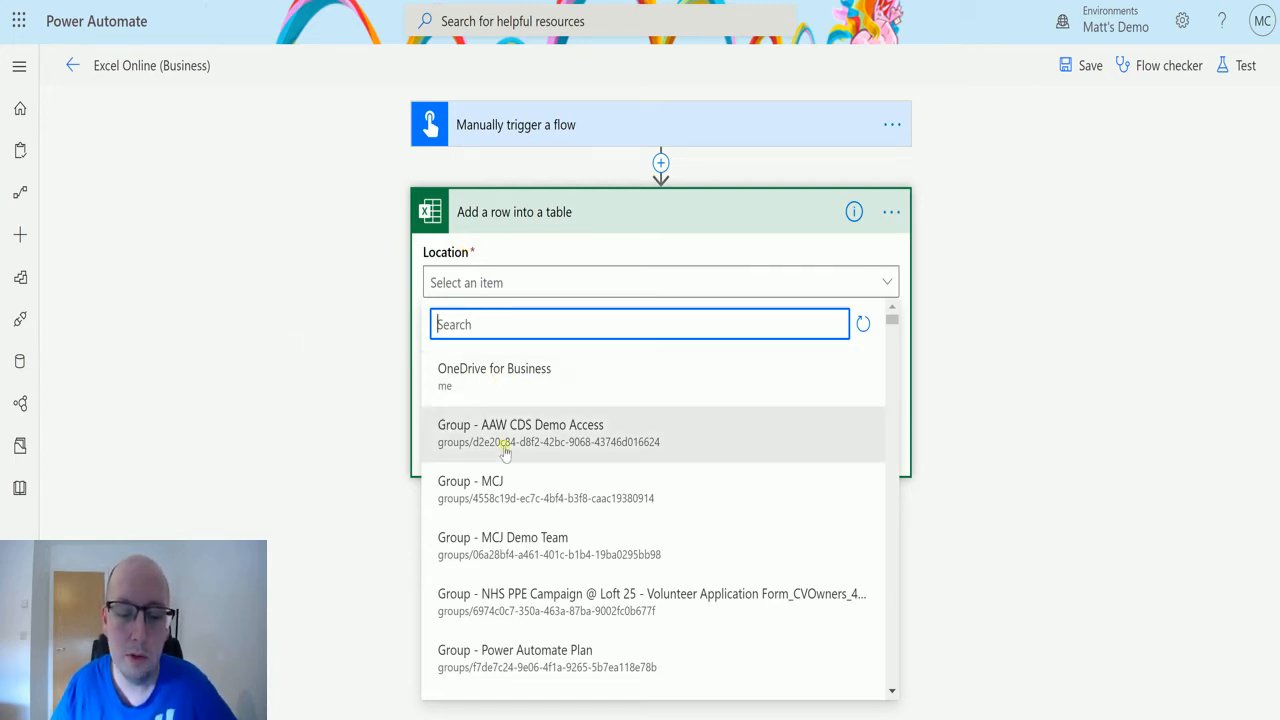
mouse_move(456, 490)
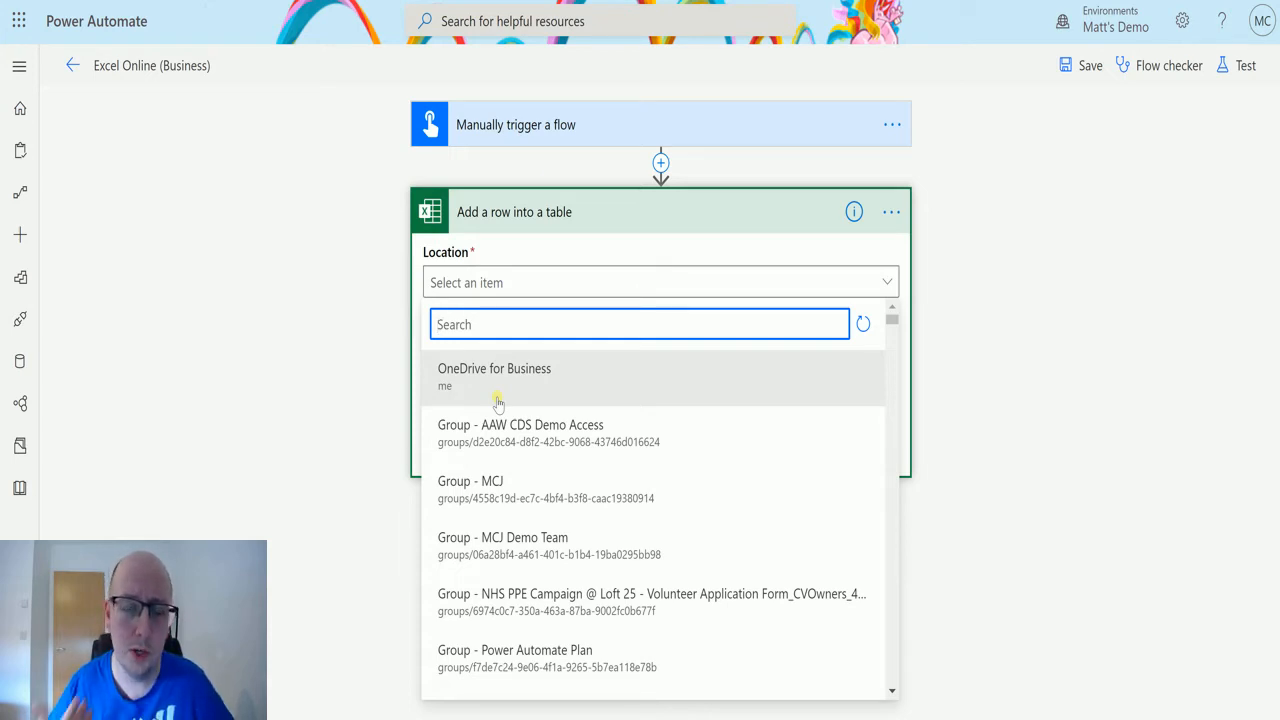
mouse_move(528, 512)
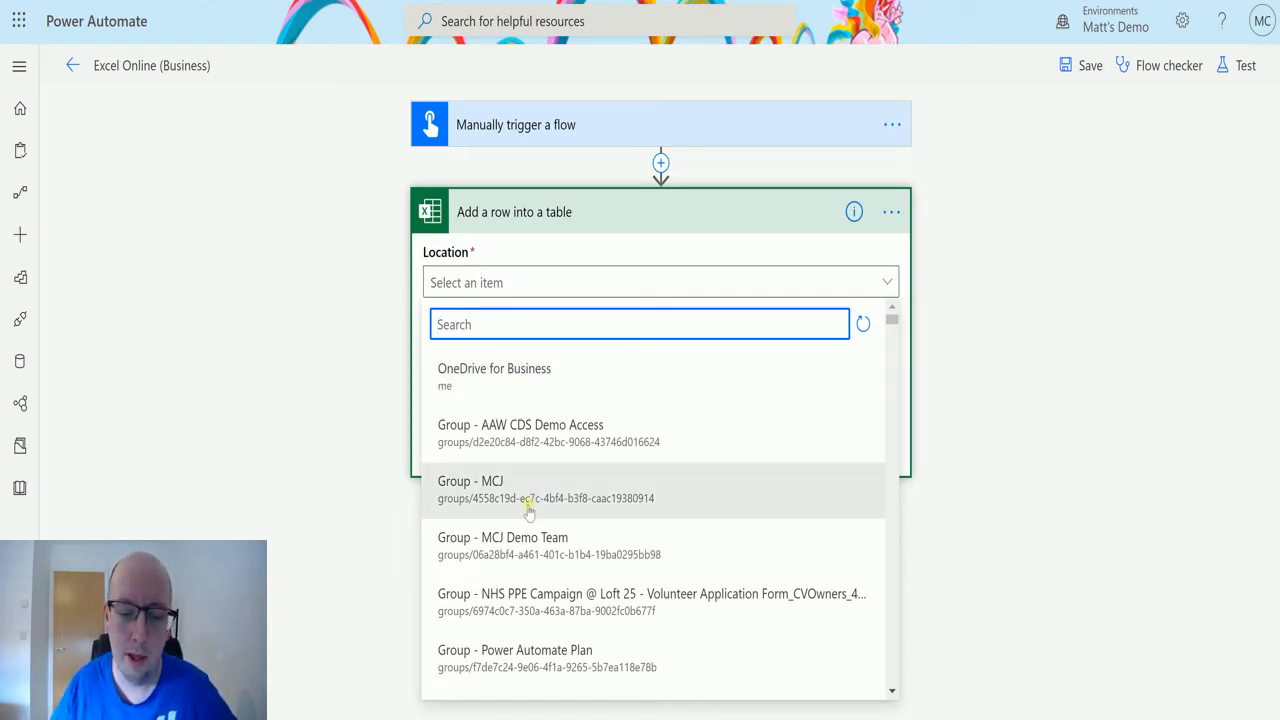
mouse_move(460, 388)
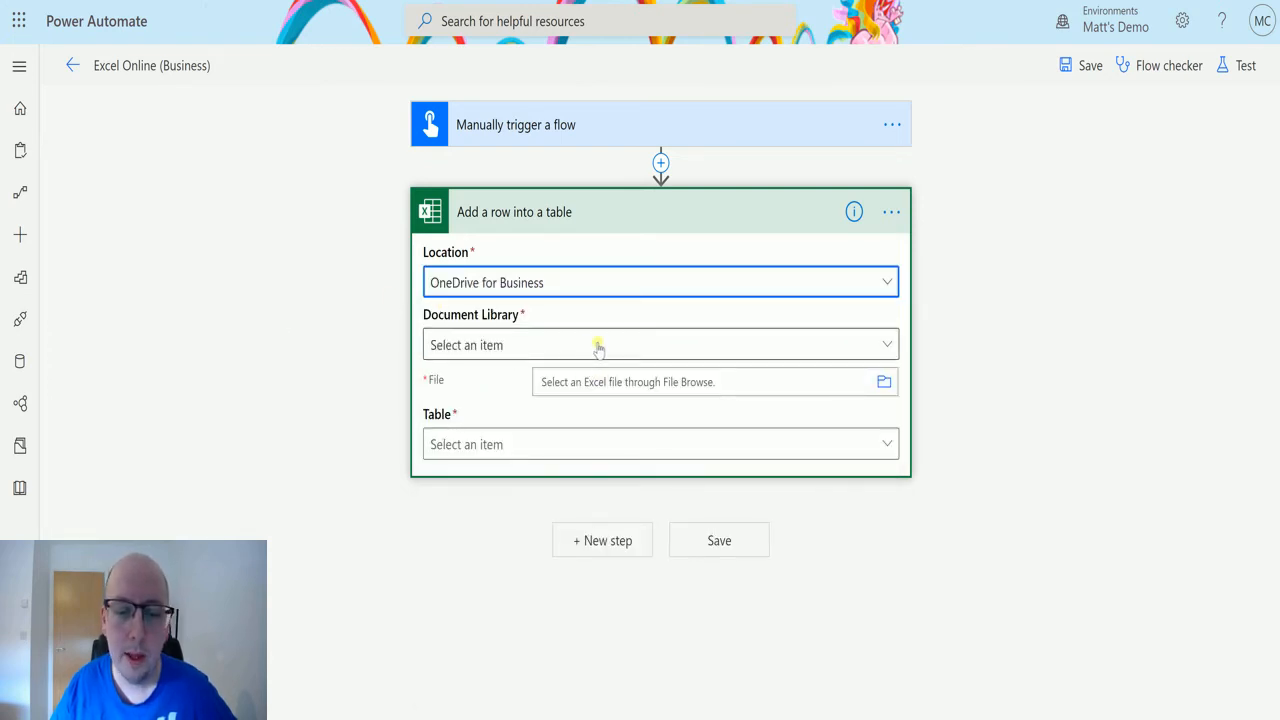
Choose OneDrive as the Document Library for the row action
left_click(660, 344)
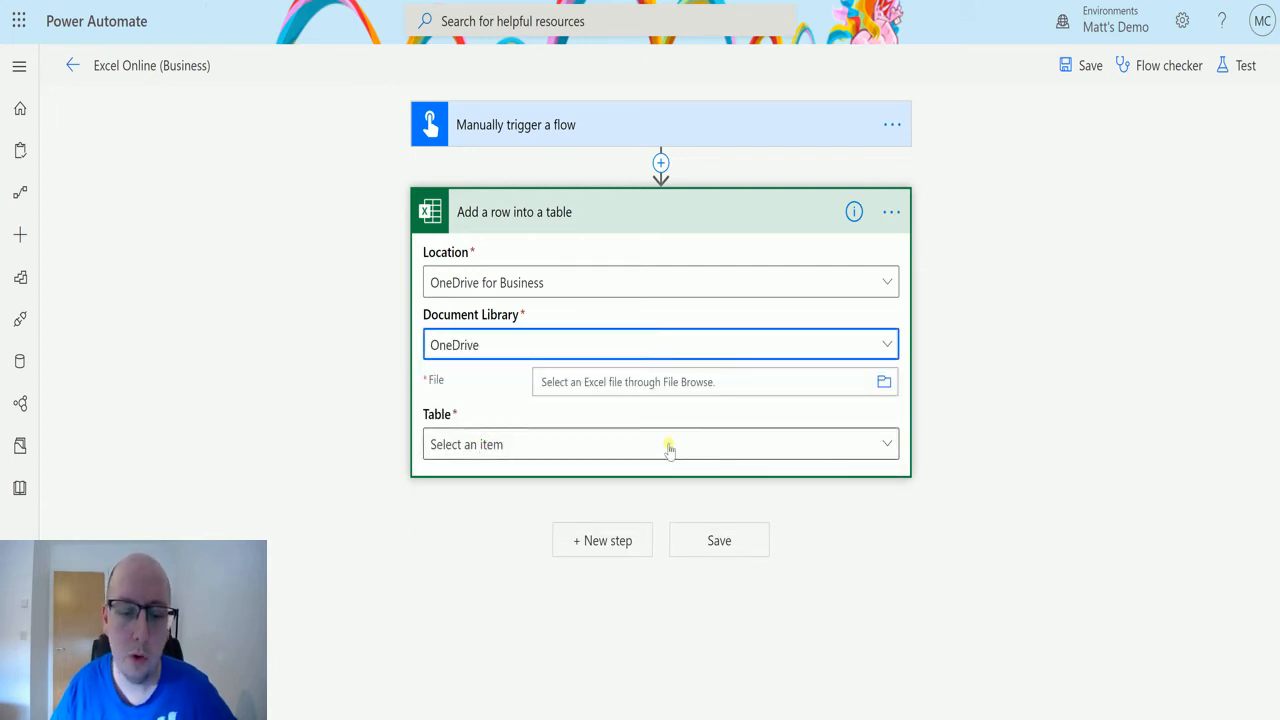
mouse_move(768, 406)
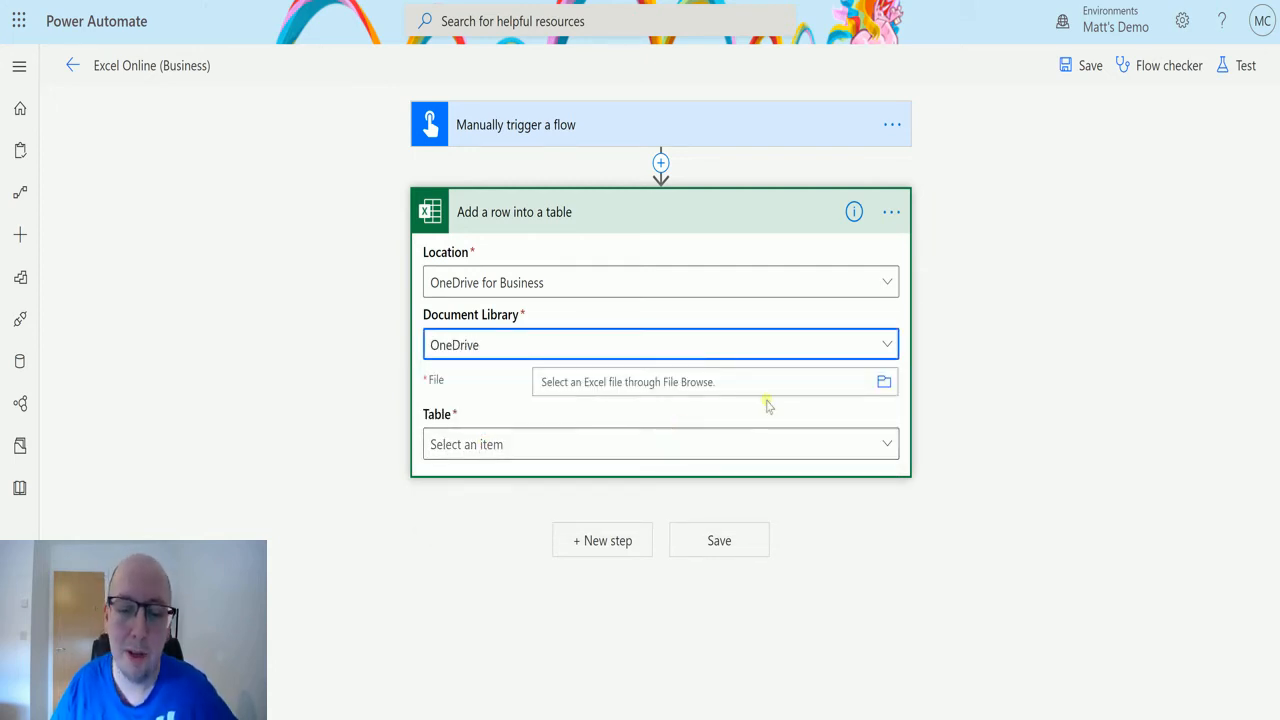
mouse_move(850, 370)
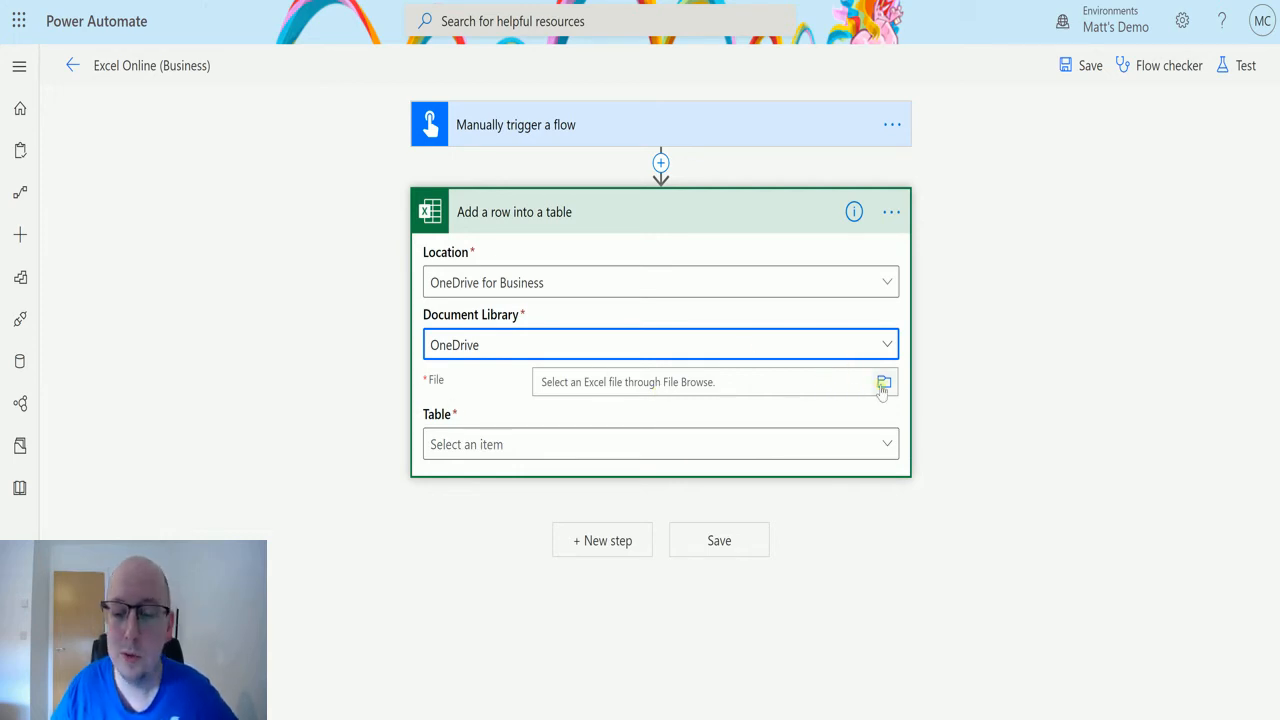
Select /PowerAutomate/FlowBook.xlsx as the File for the row action
left_click(884, 382)
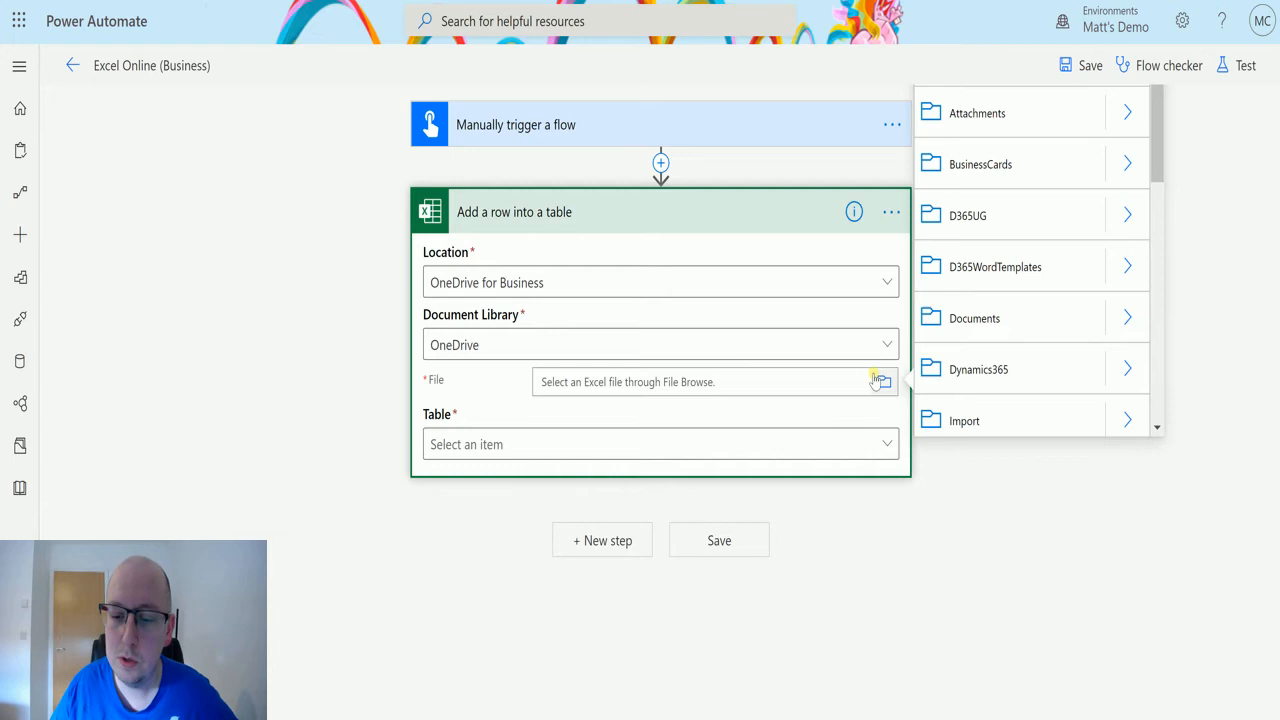
scroll("down", 3)
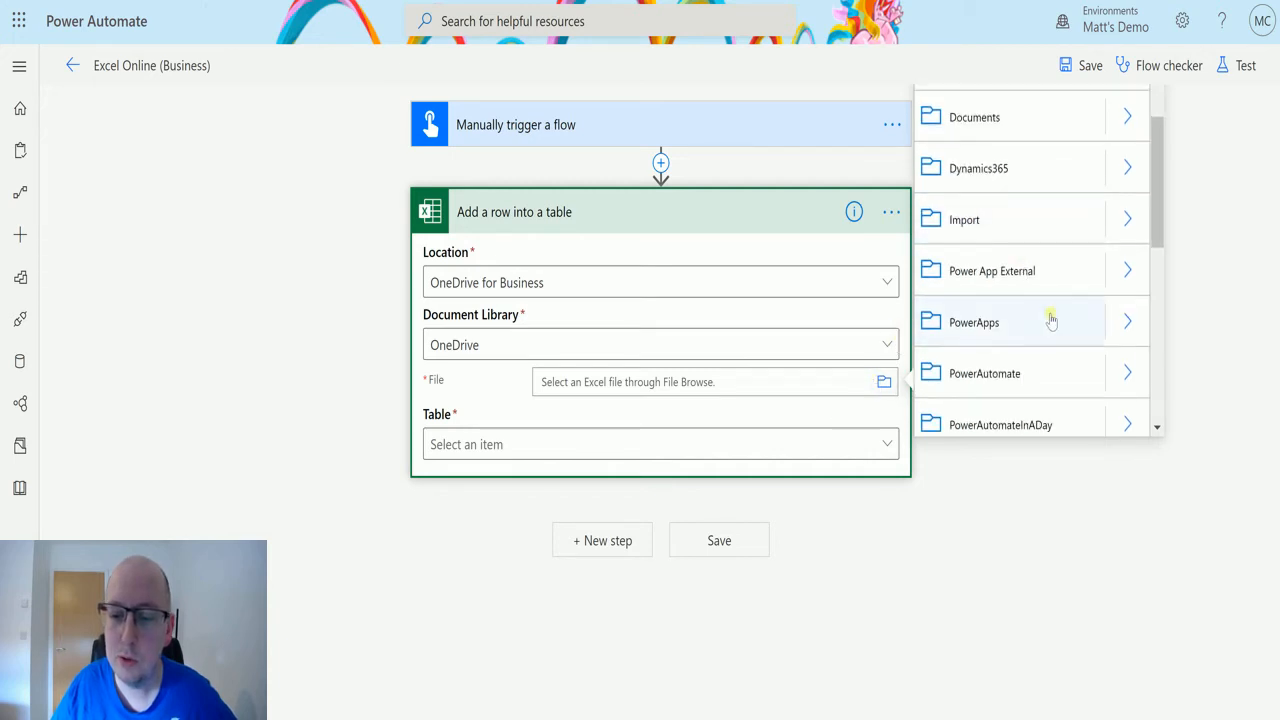
left_click(984, 374)
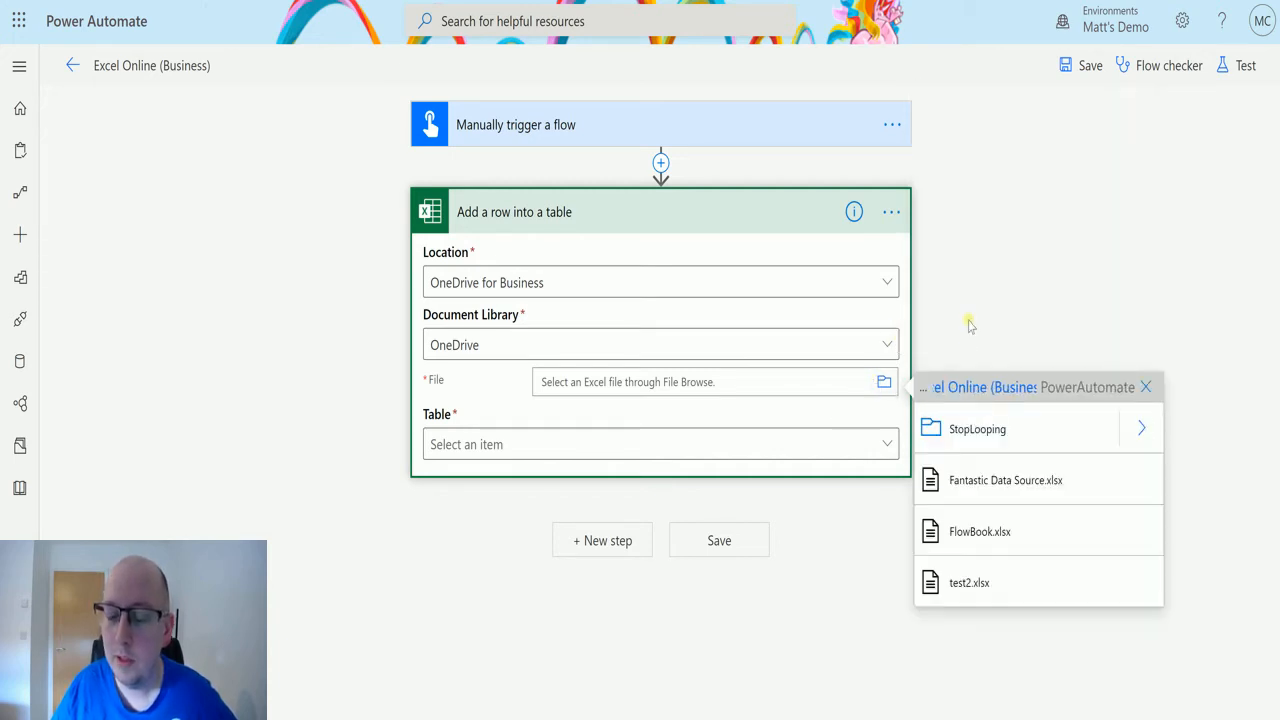
mouse_move(980, 532)
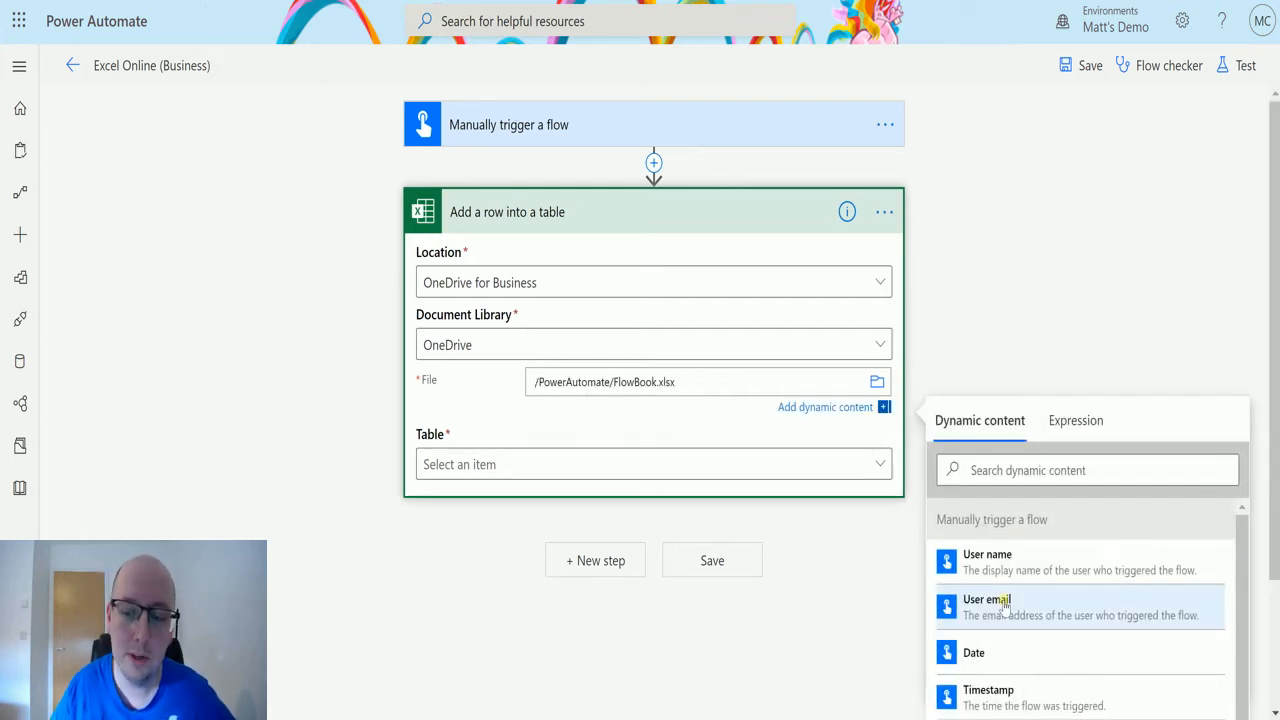
mouse_move(374, 386)
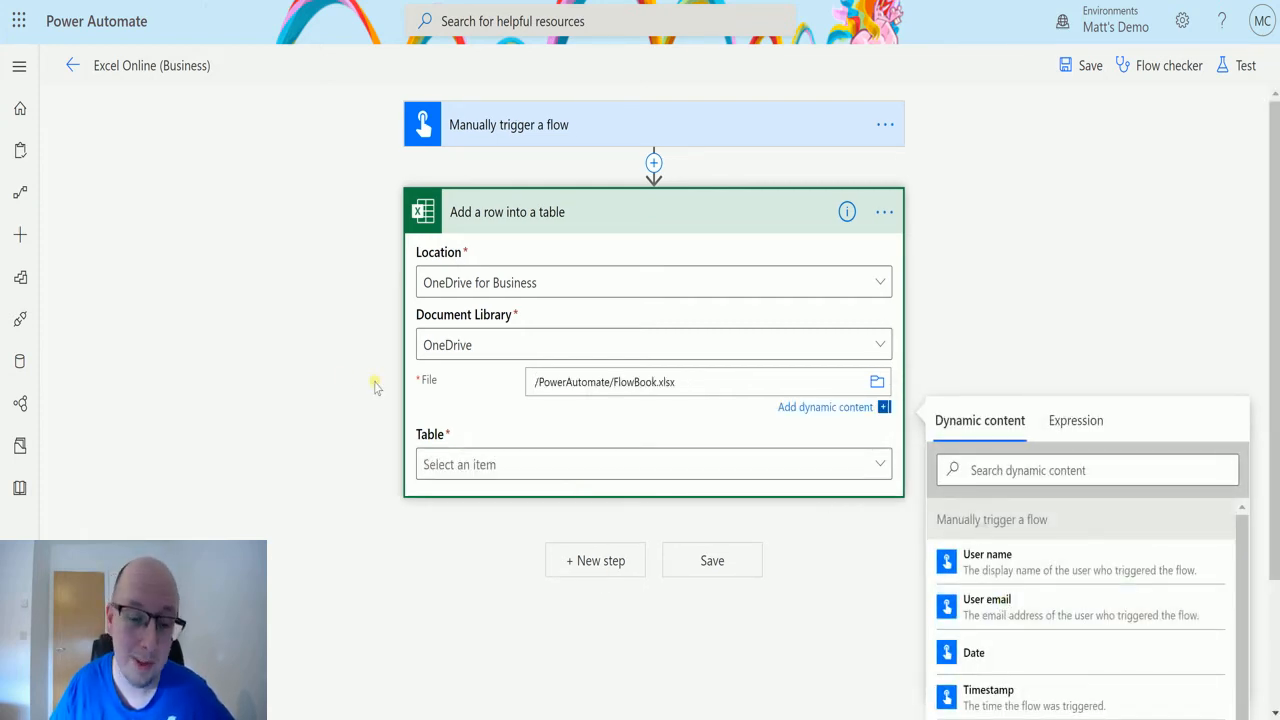
left_click(660, 444)
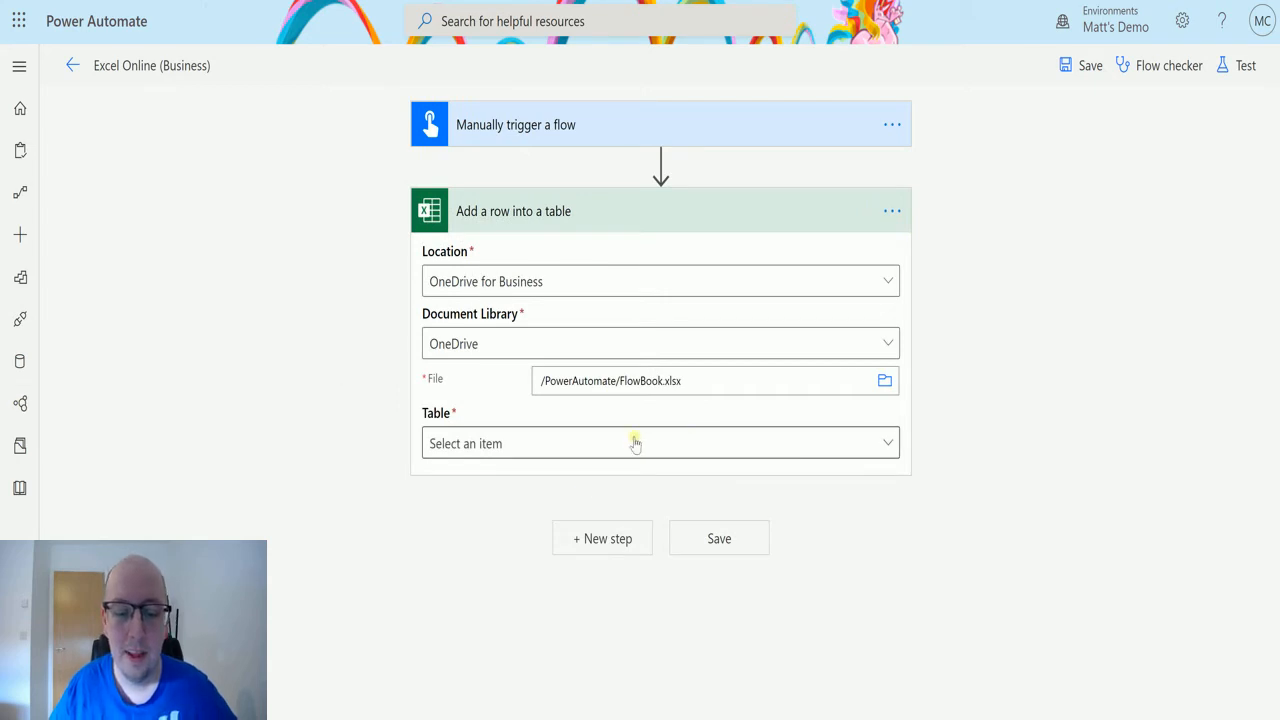
Choose Table1 from FlowBook.xlsx as the target table for the new row
left_click(660, 444)
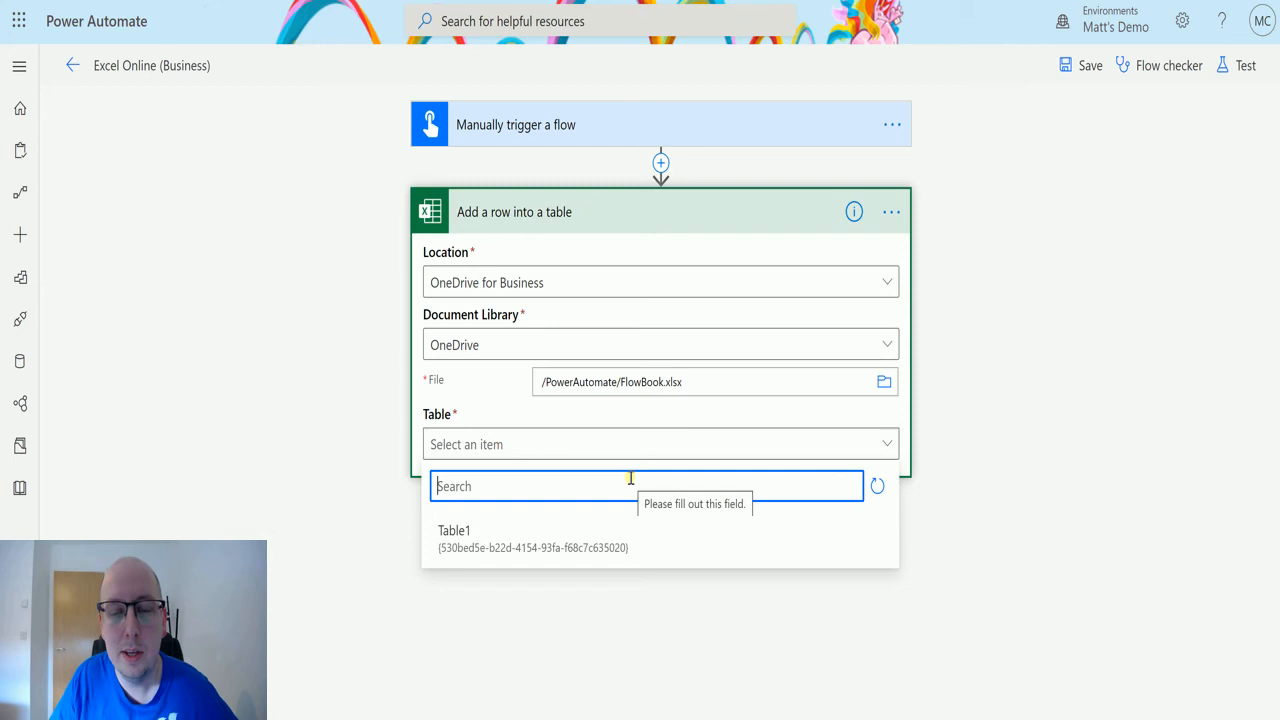
mouse_move(498, 536)
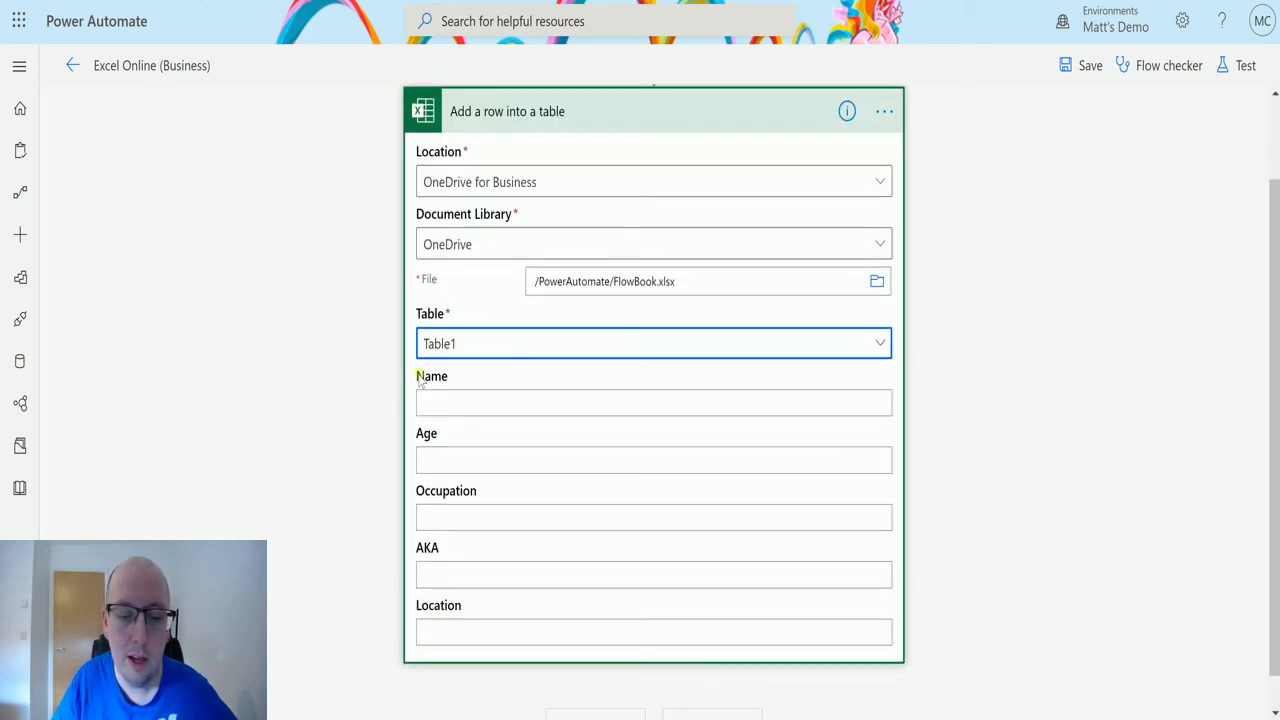
mouse_move(484, 438)
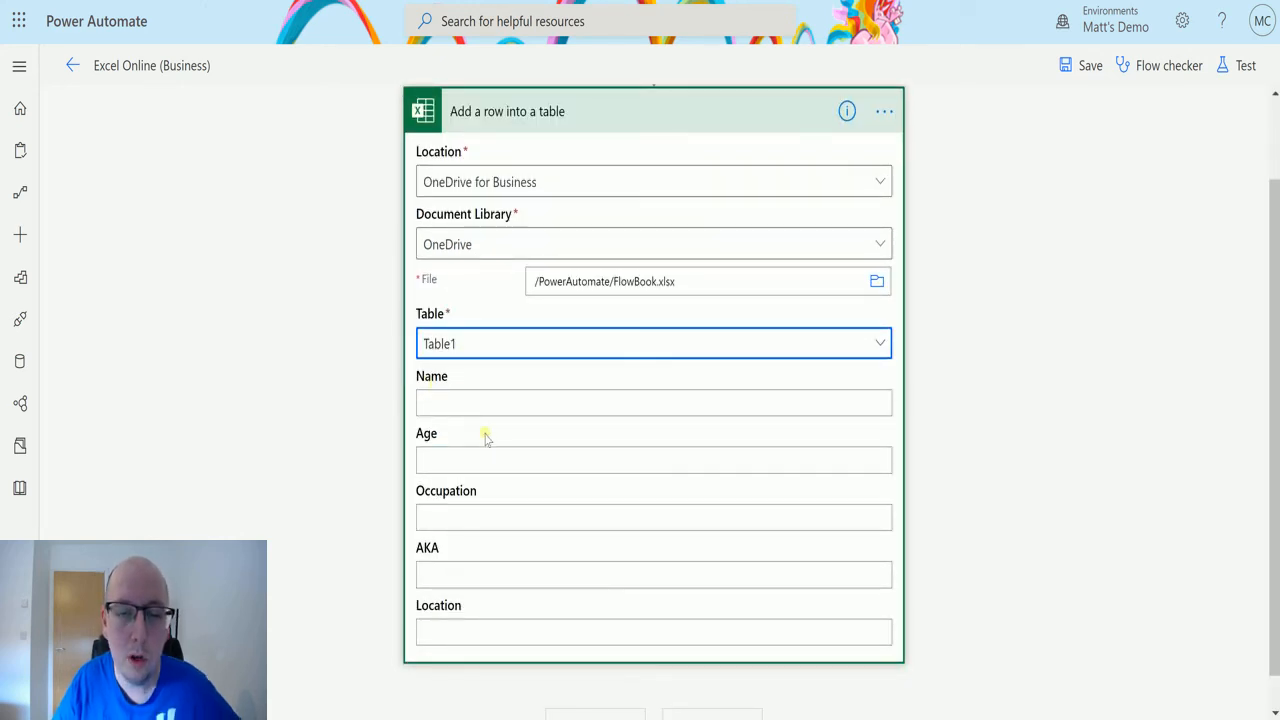
mouse_move(544, 364)
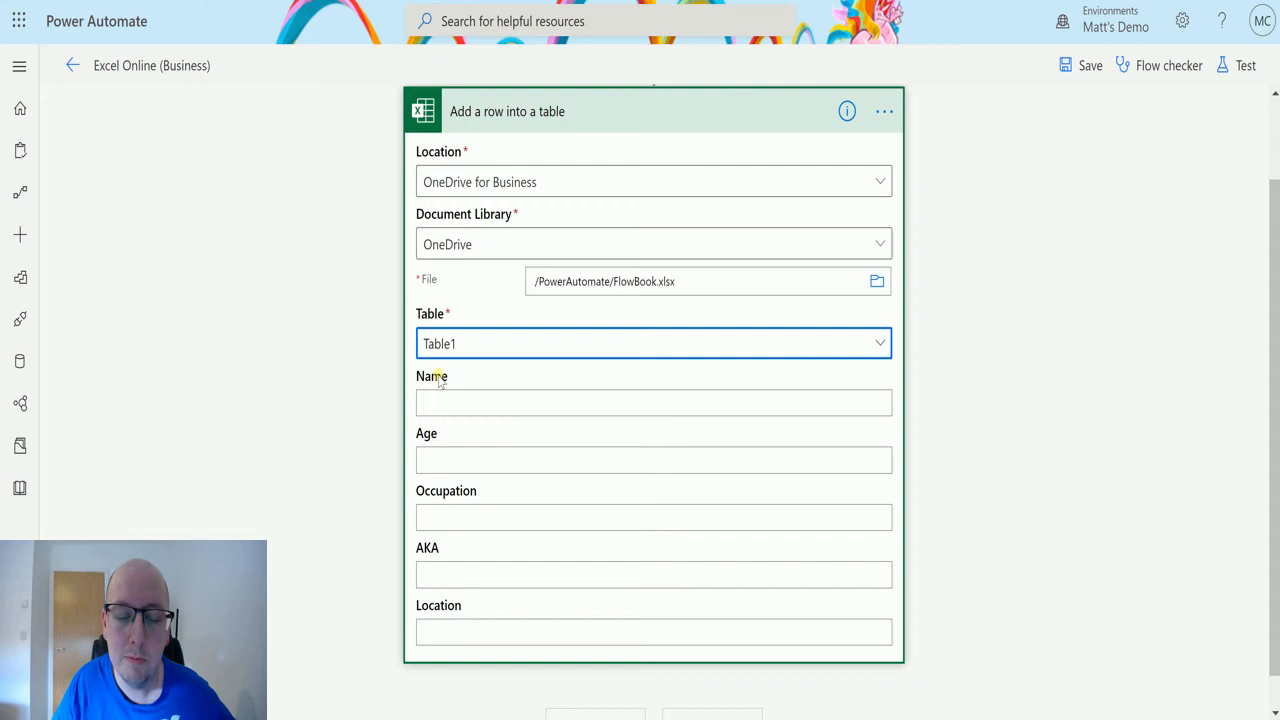
mouse_move(410, 520)
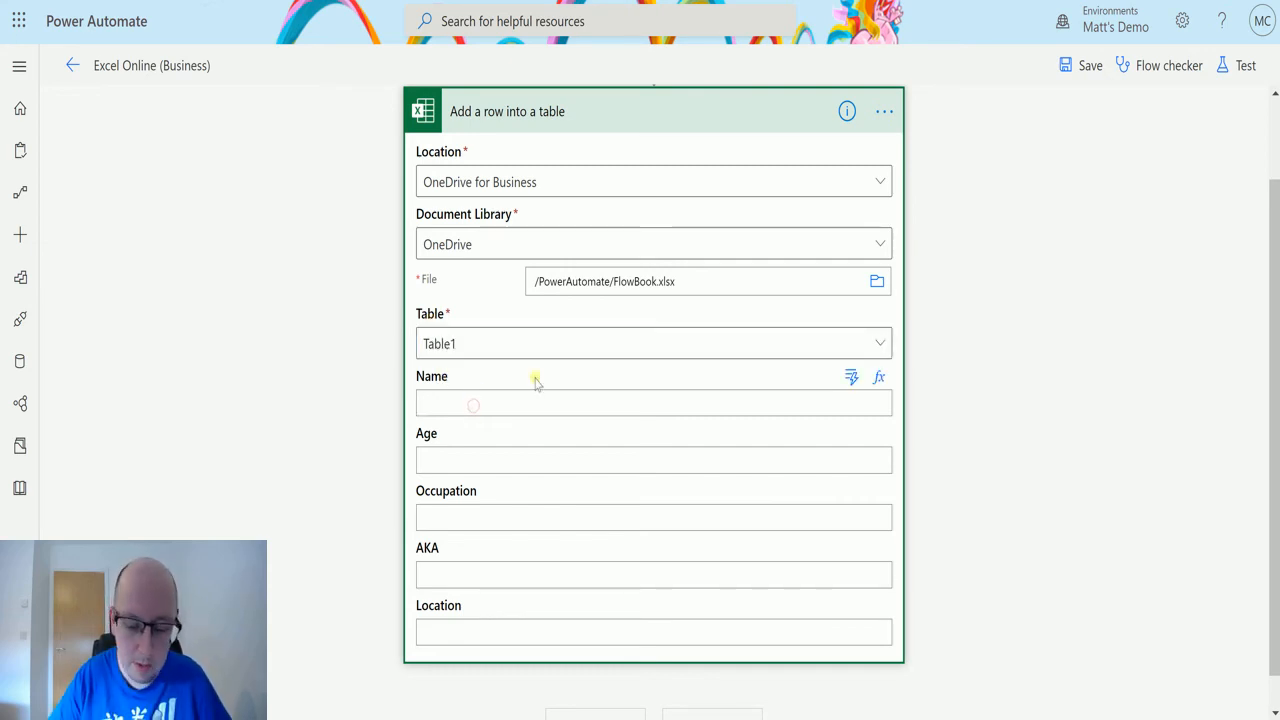
Enter Victor Stone, 24, Student, Cyborg and Central City into the Table1 column fields
type("Vic")
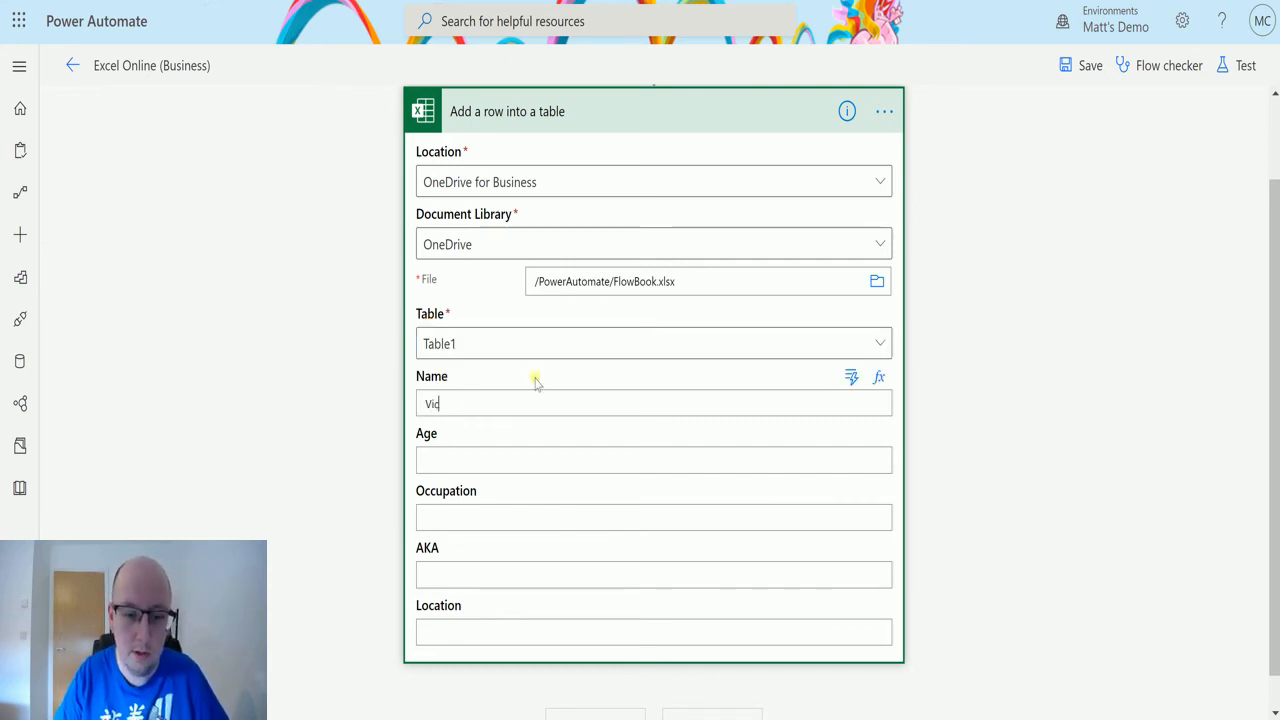
type("ctor Stone")
left_click(654, 460)
type("24")
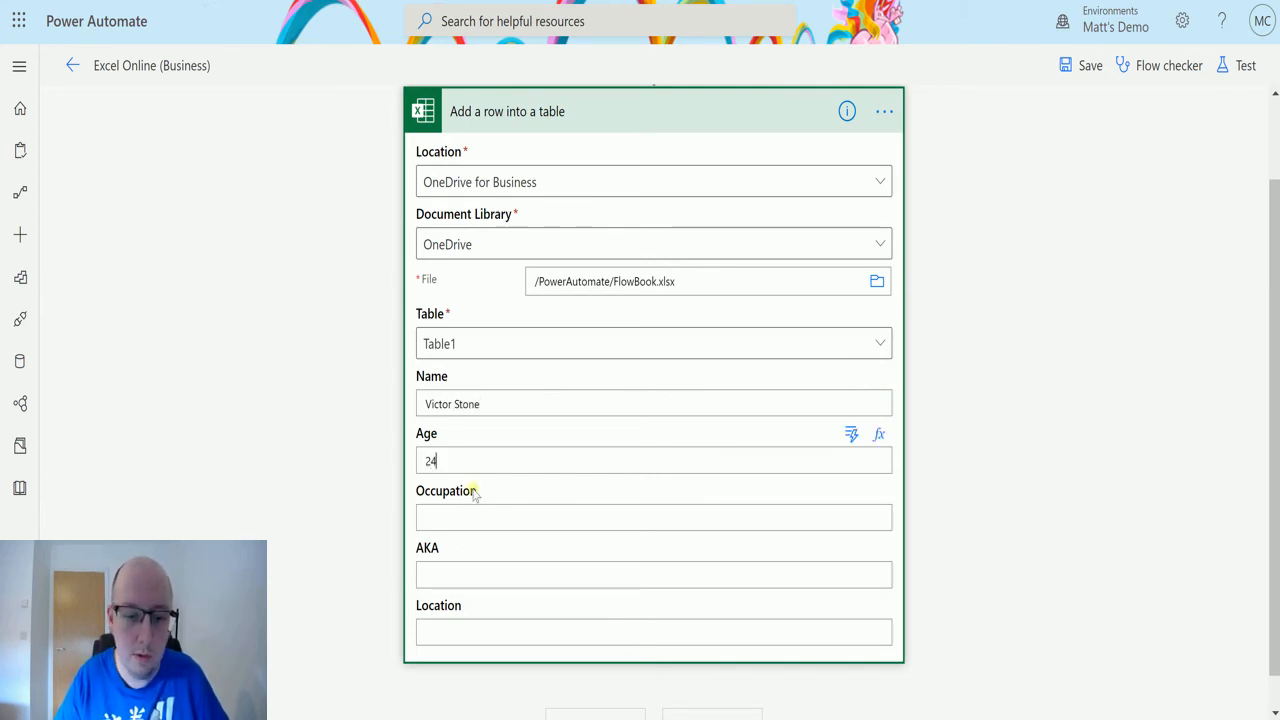
type("Student")
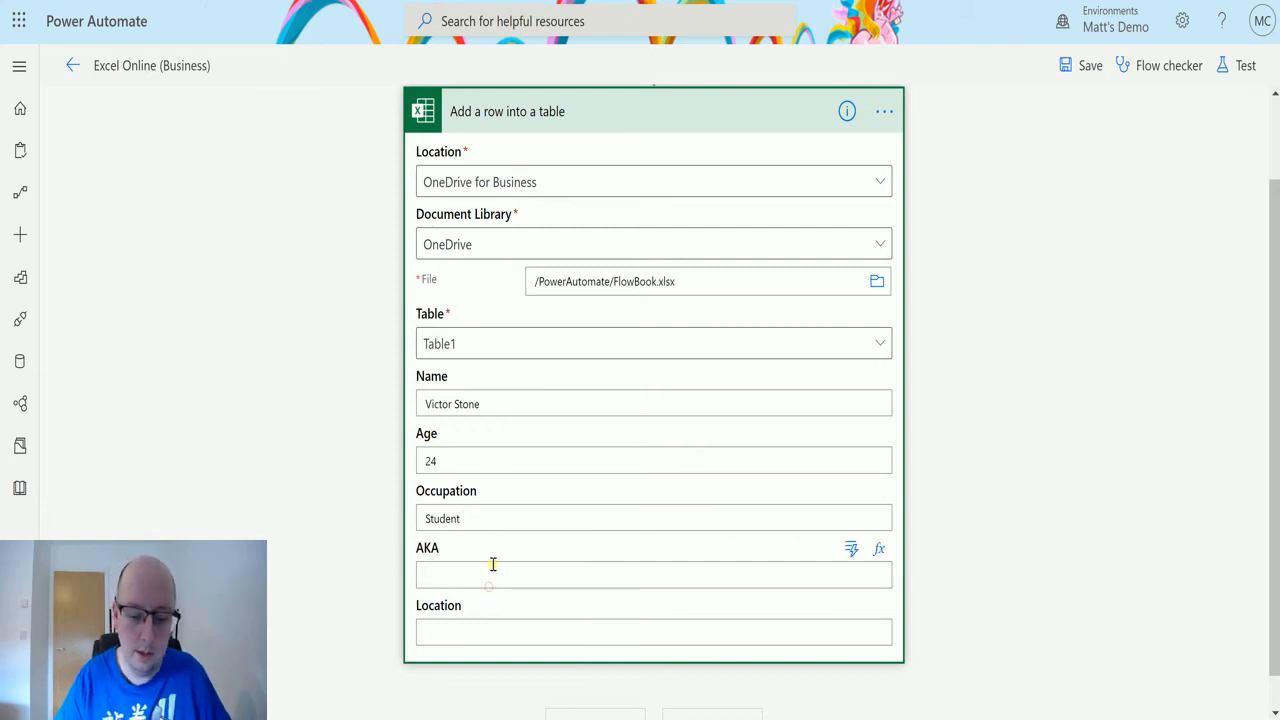
type("Cyborg")
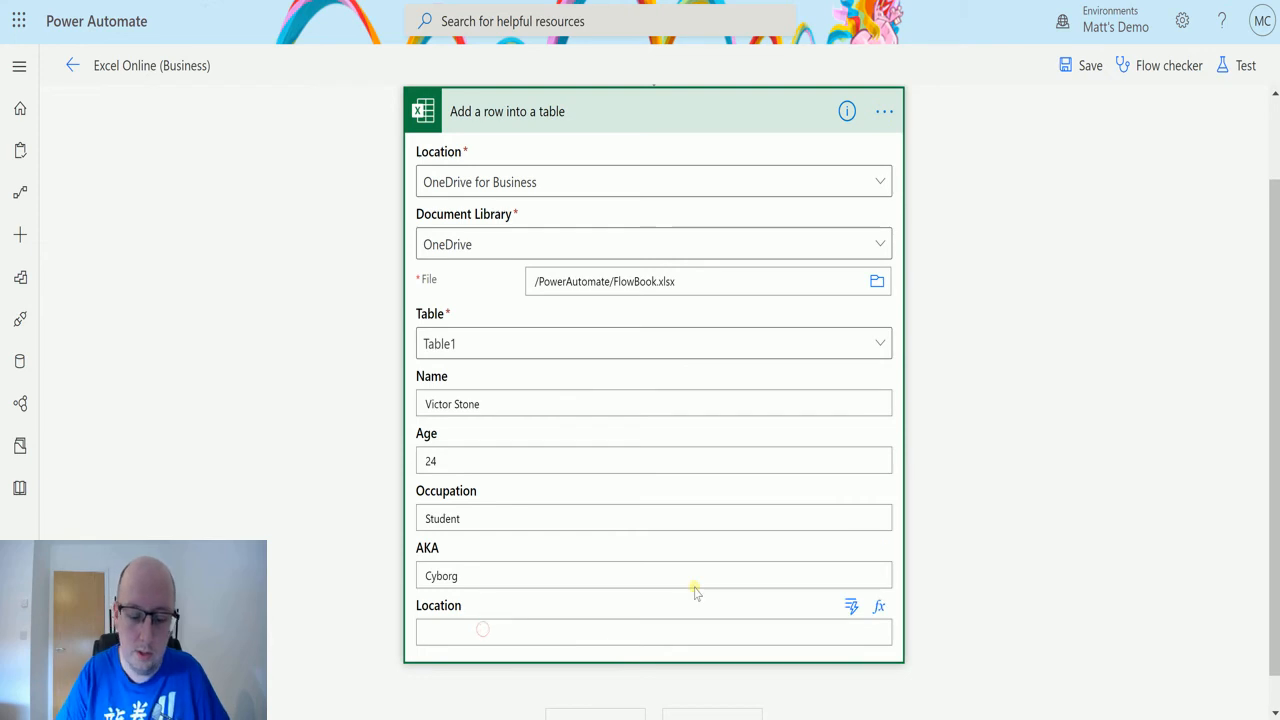
type("Central City")
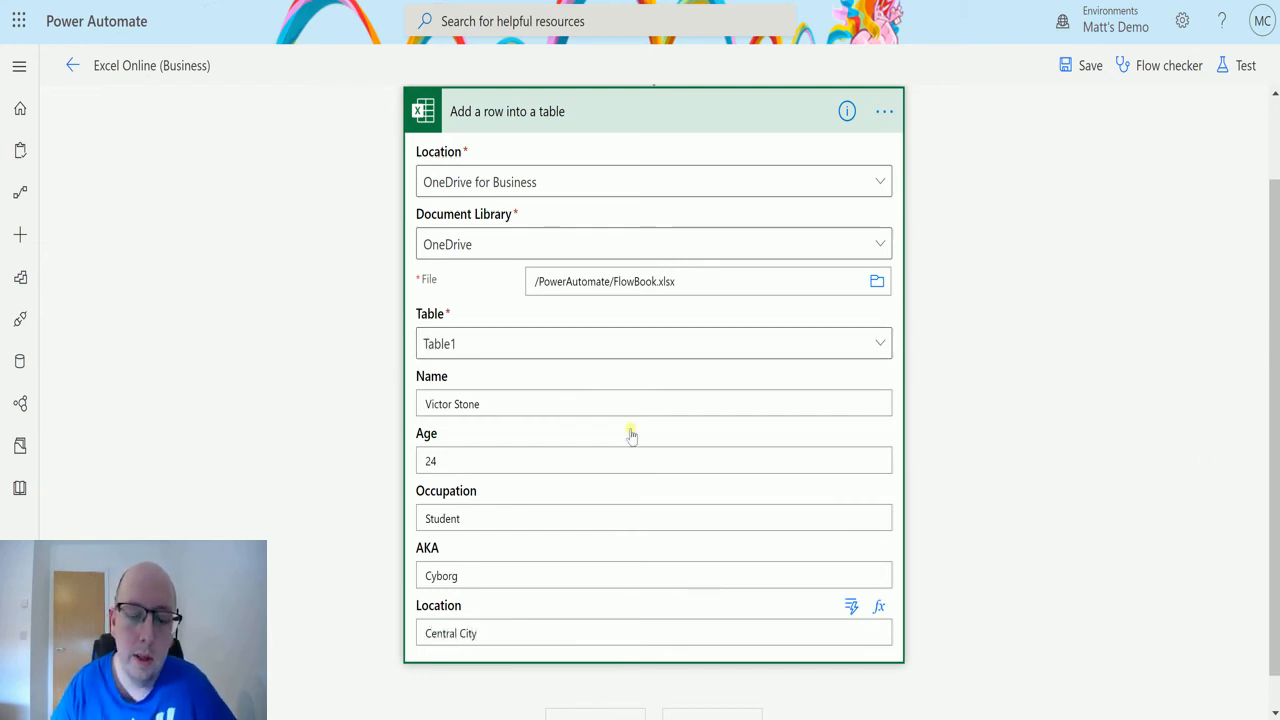
mouse_move(598, 488)
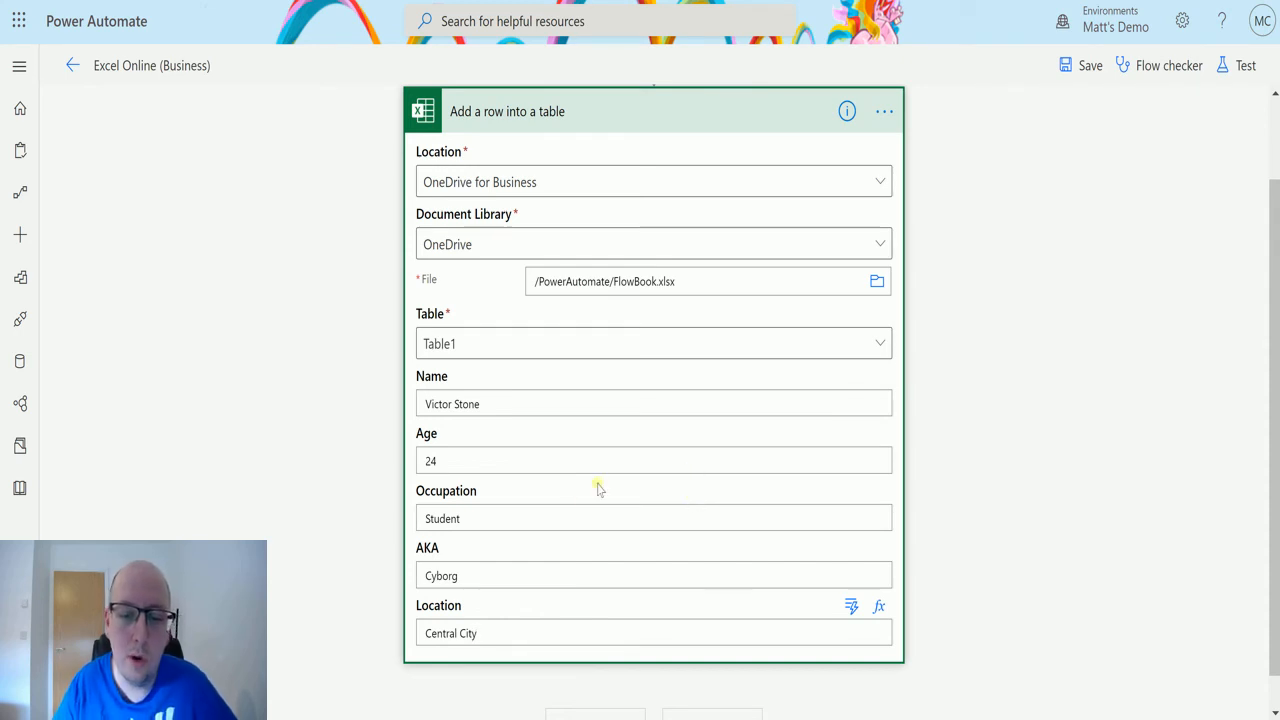
mouse_move(1084, 64)
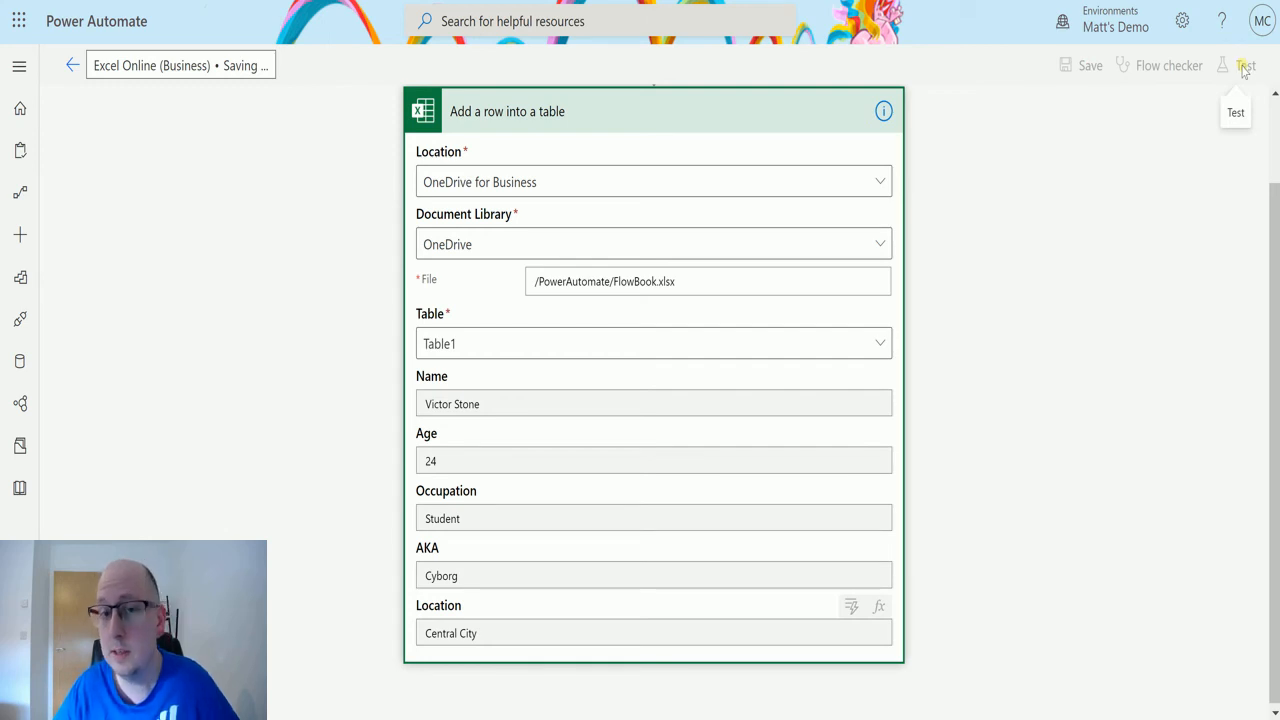
Save the flow and start a manually triggered test with Save & Test
left_click(1244, 64)
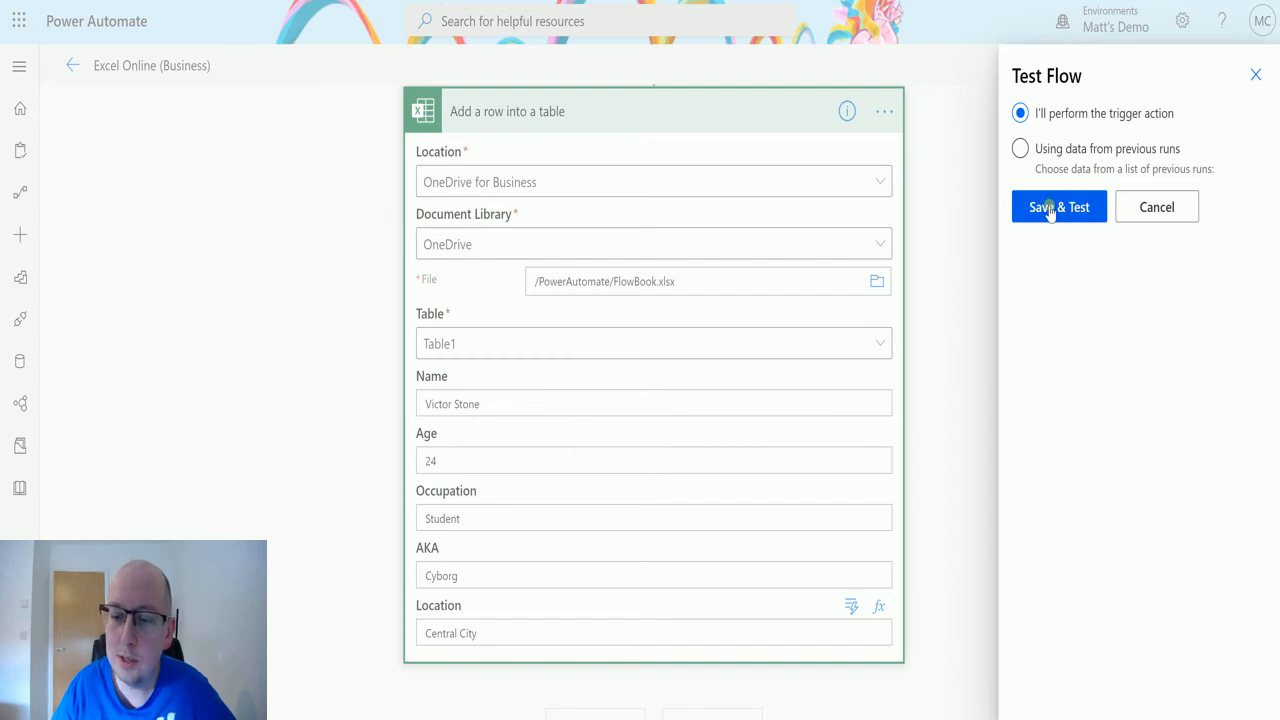
left_click(1060, 206)
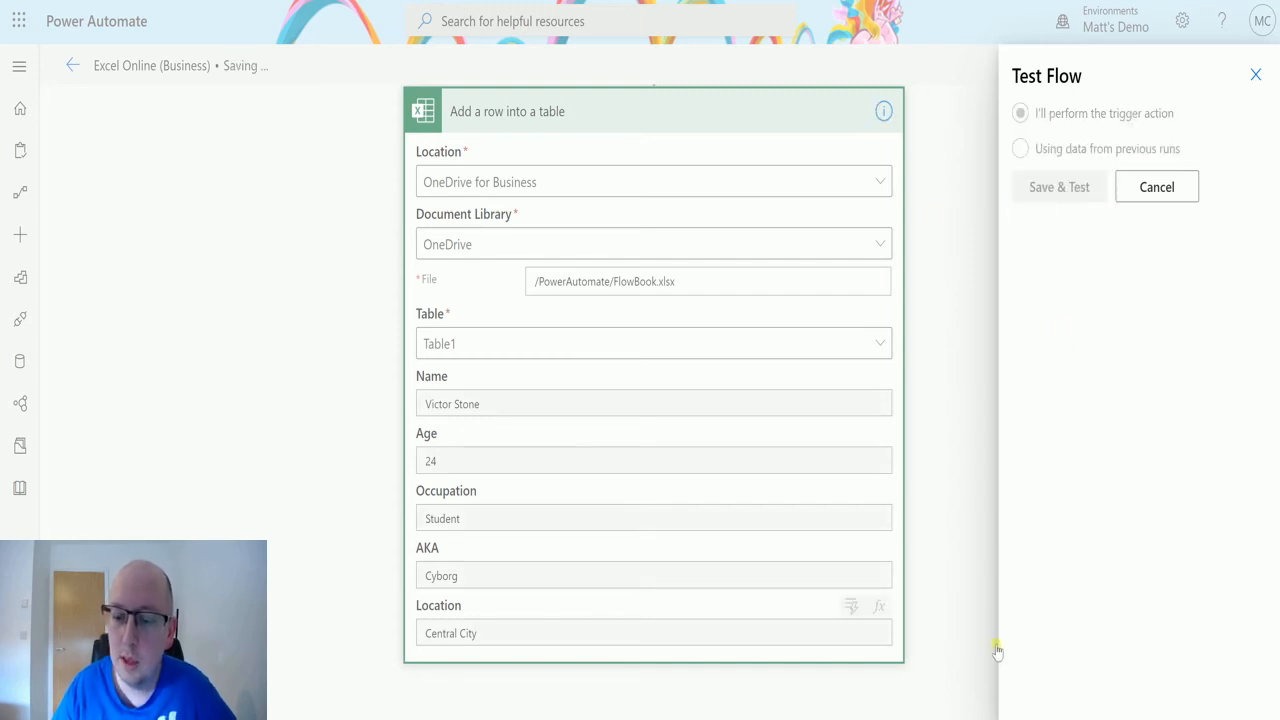
left_click(1058, 188)
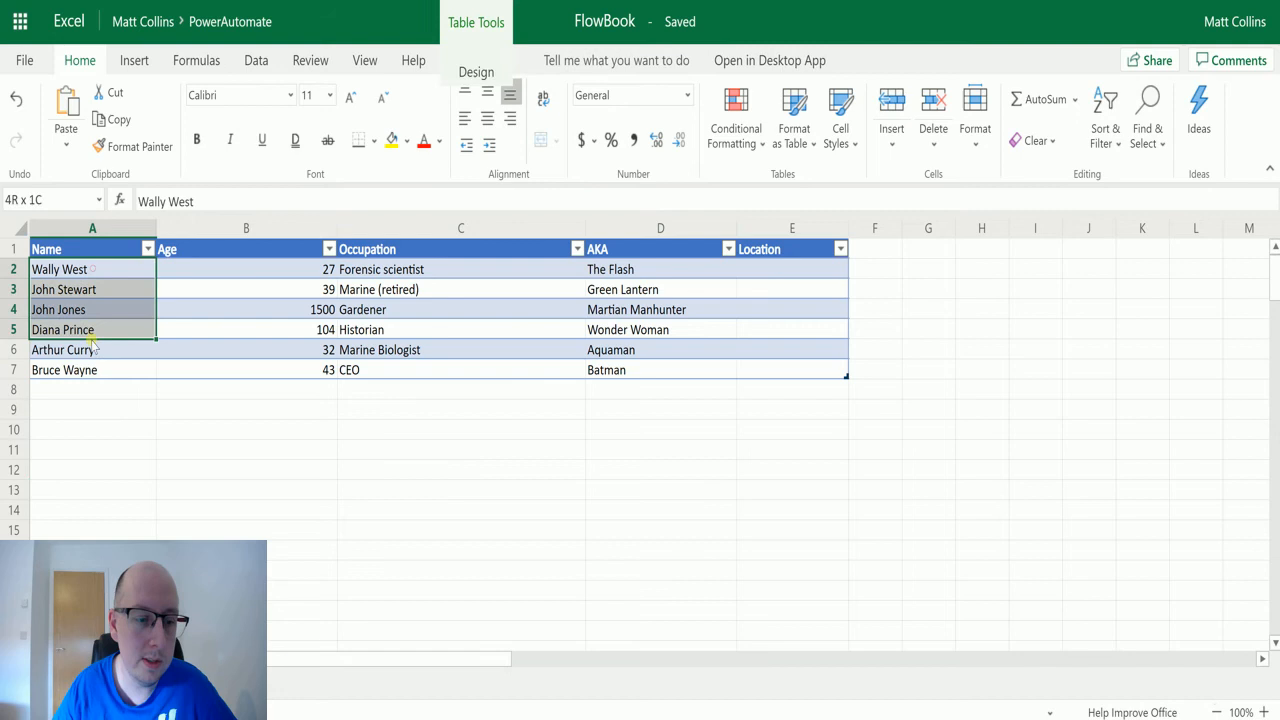
left_click(60, 268)
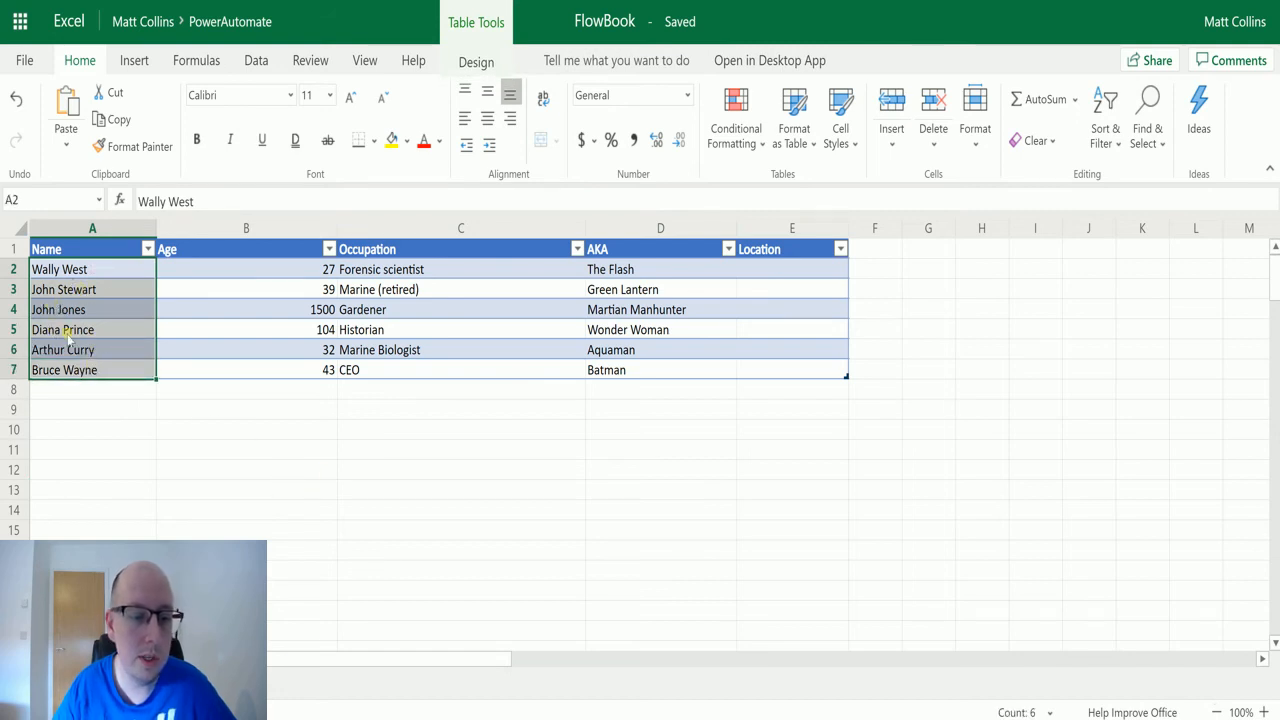
left_click(92, 428)
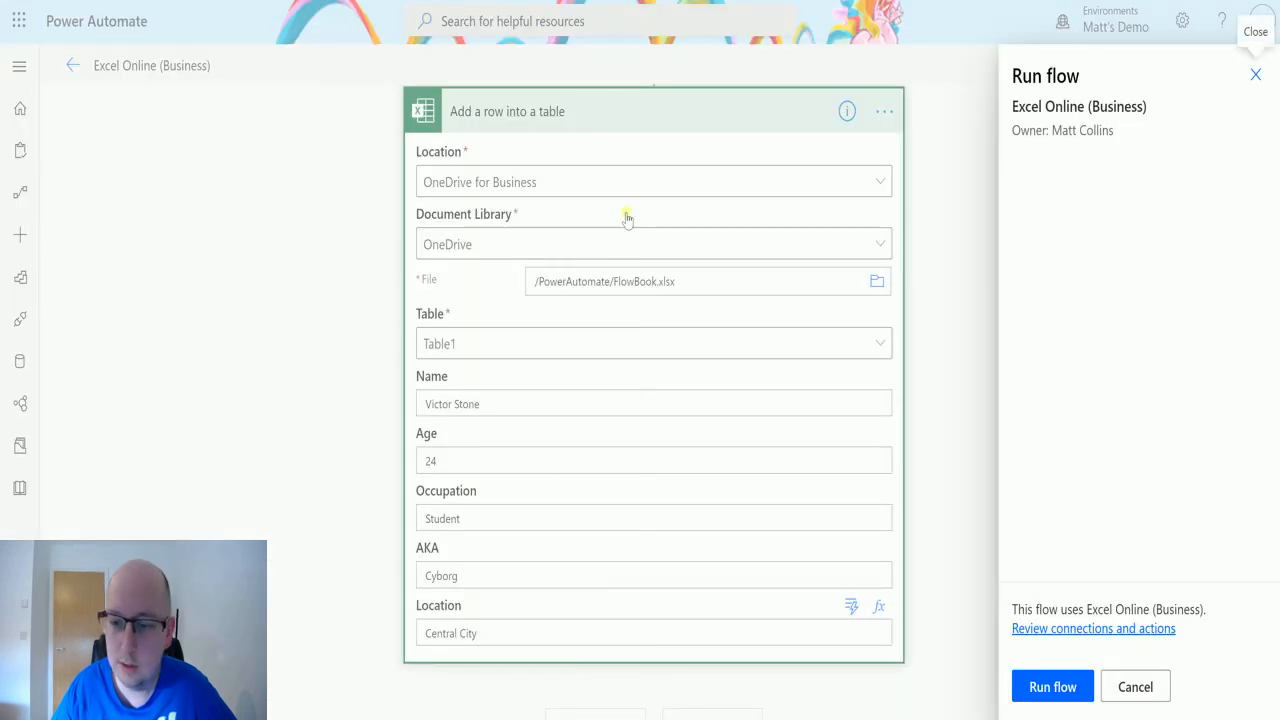
left_click(1052, 686)
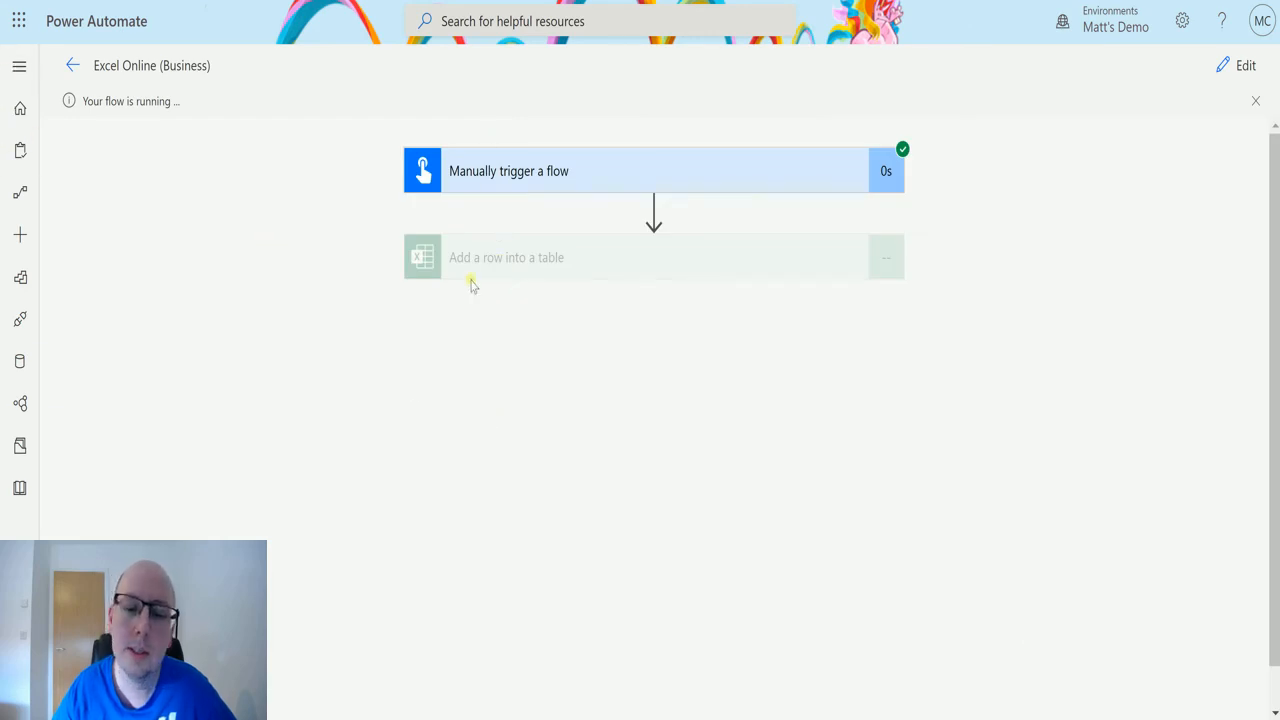
mouse_move(1052, 136)
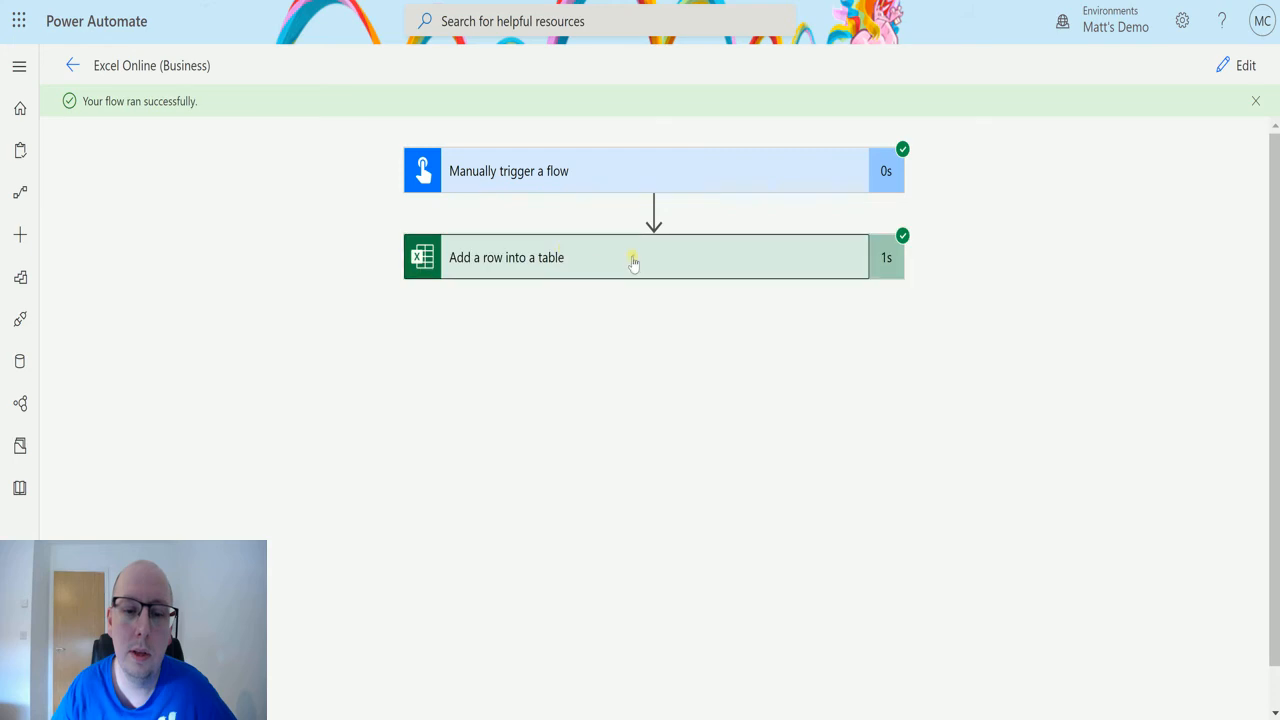
left_click(632, 256)
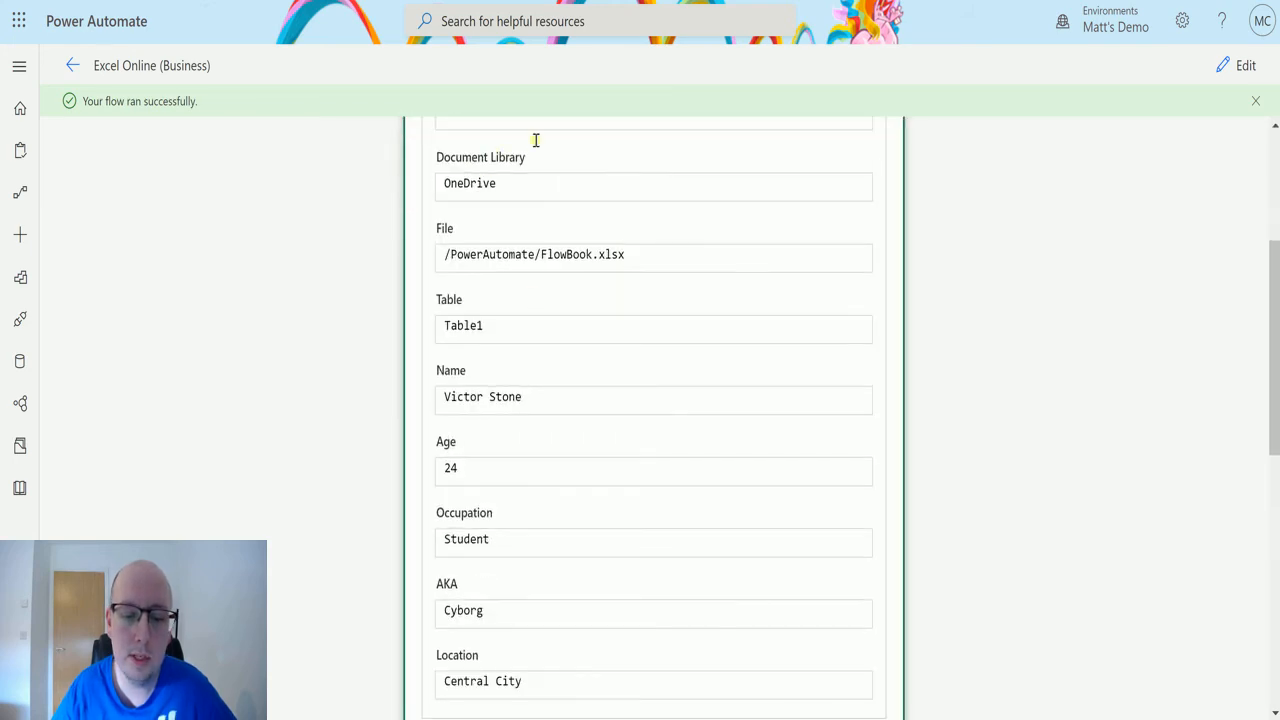
scroll("down", 3)
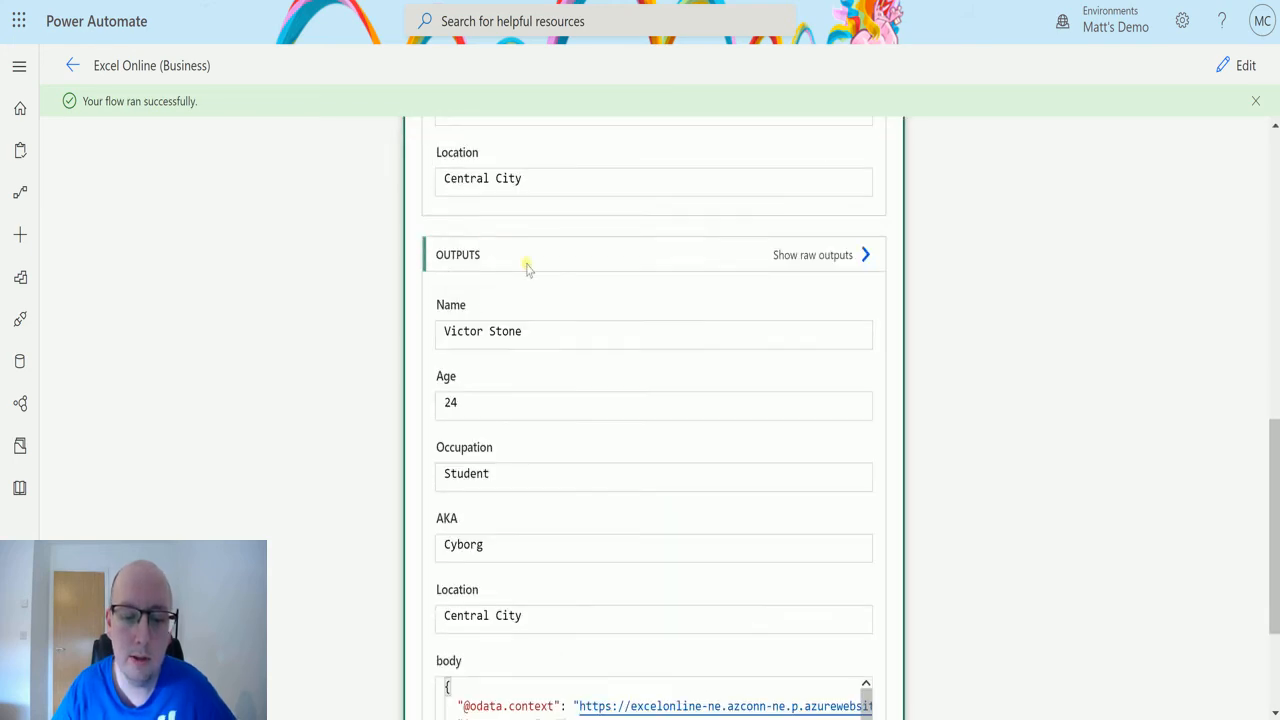
scroll("down", 3)
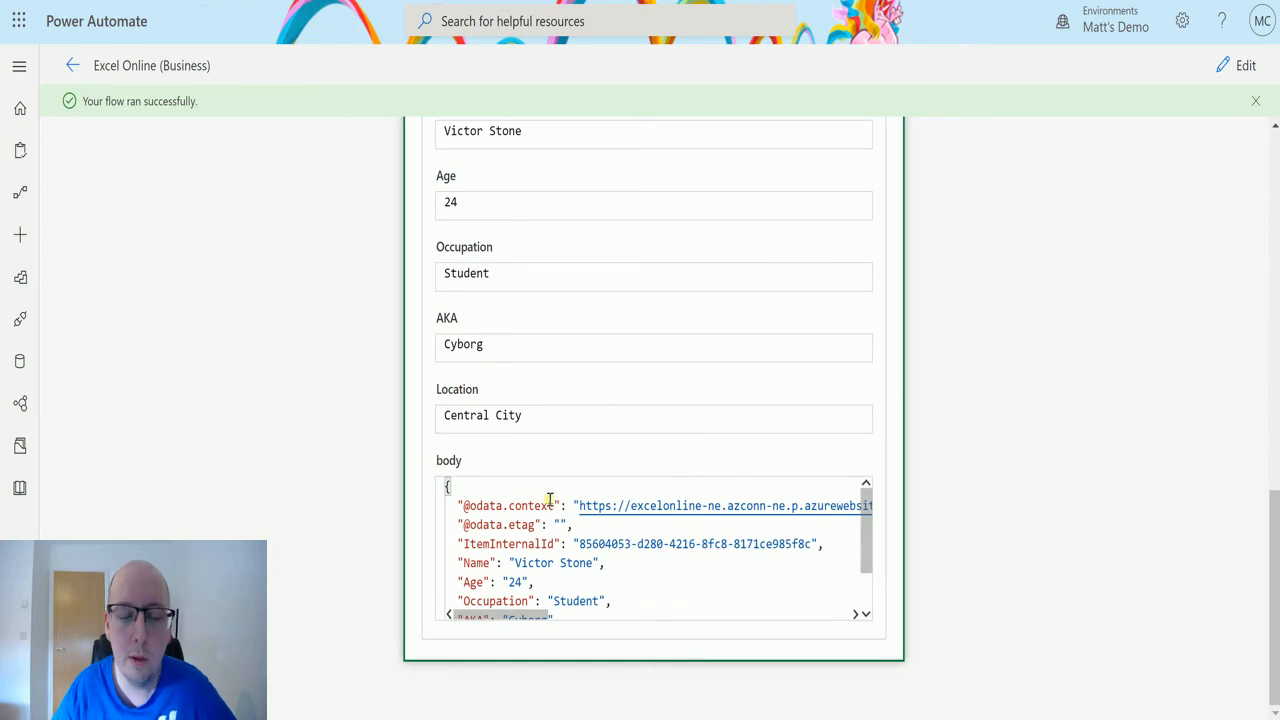
scroll("up", 3)
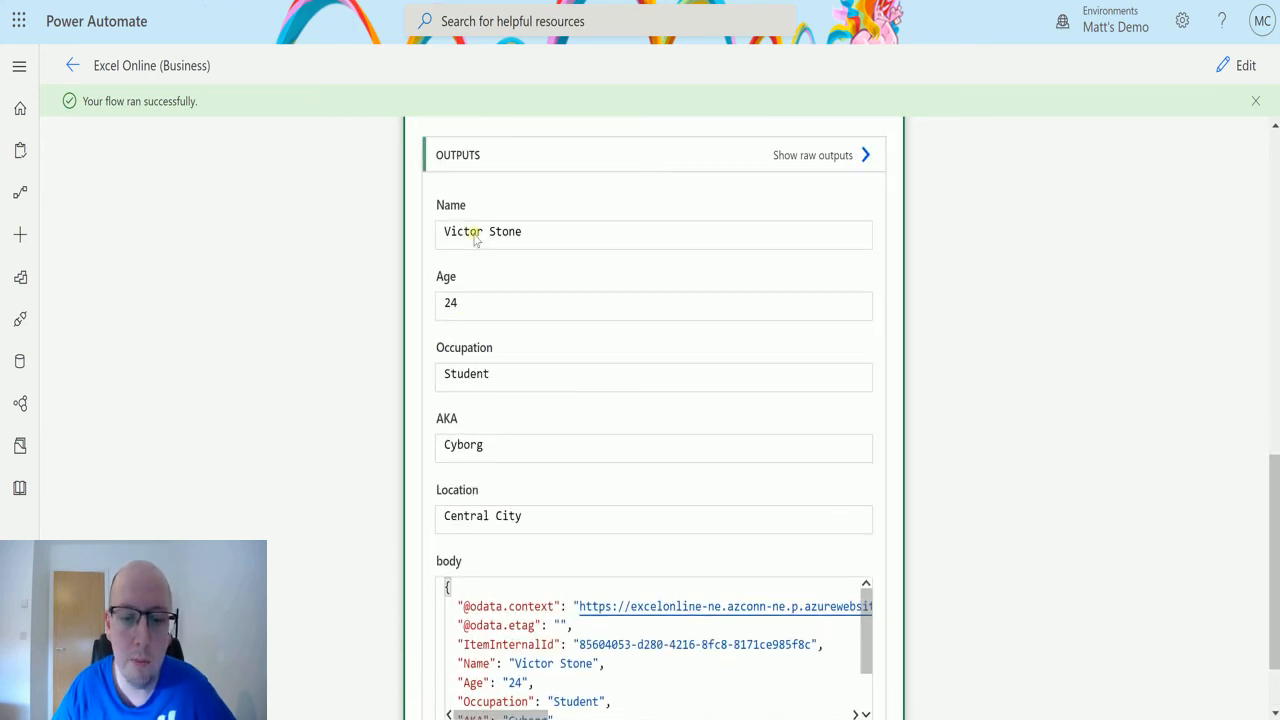
scroll("down", 3)
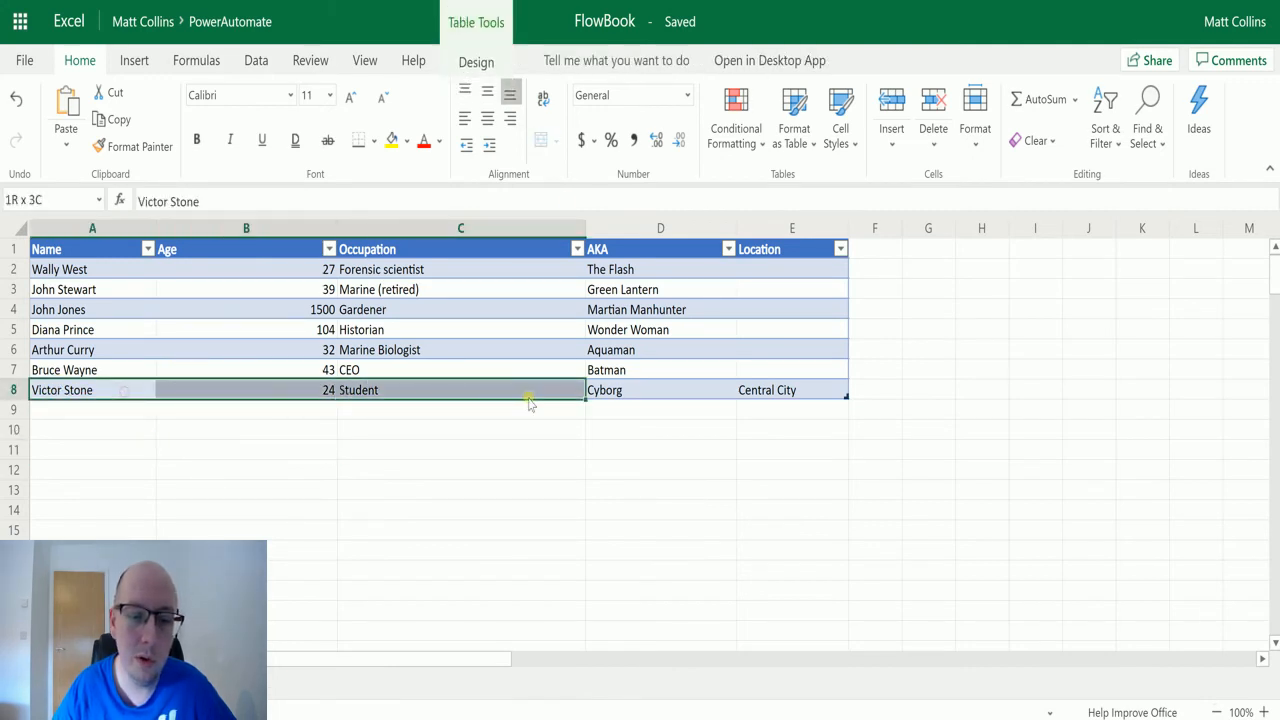
left_click(460, 428)
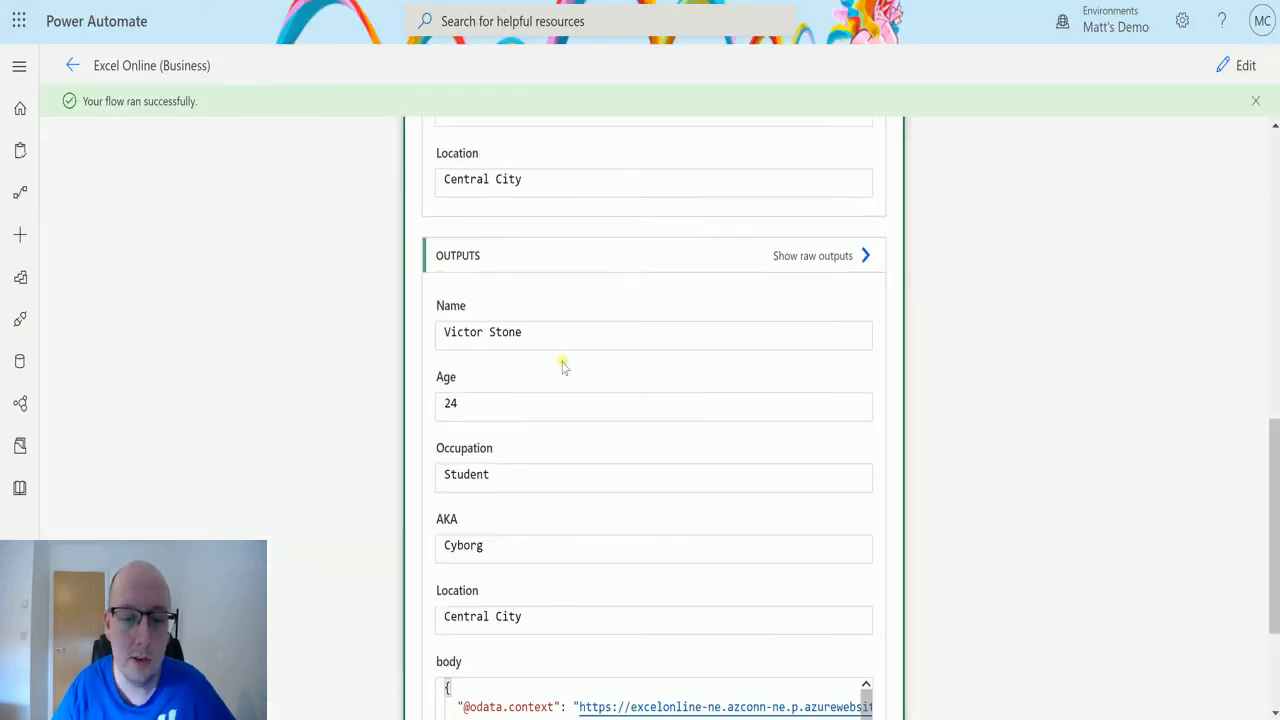
scroll("up", 3)
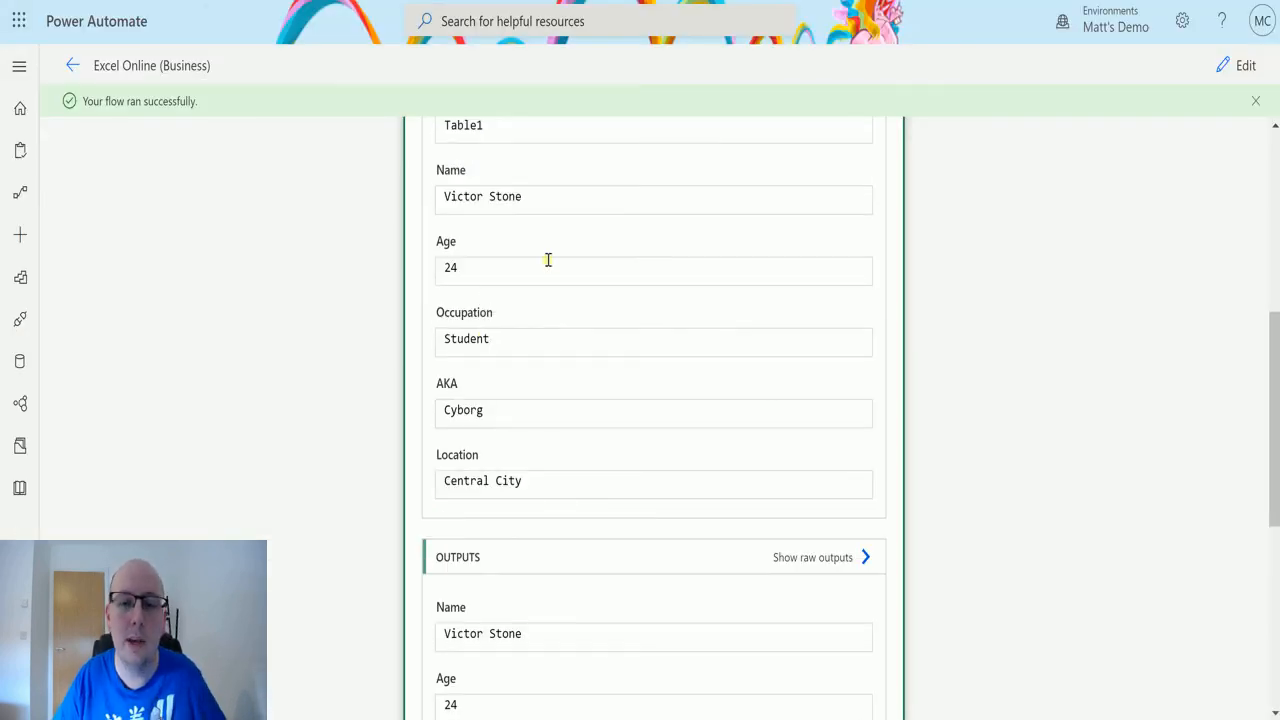
scroll("up", 3)
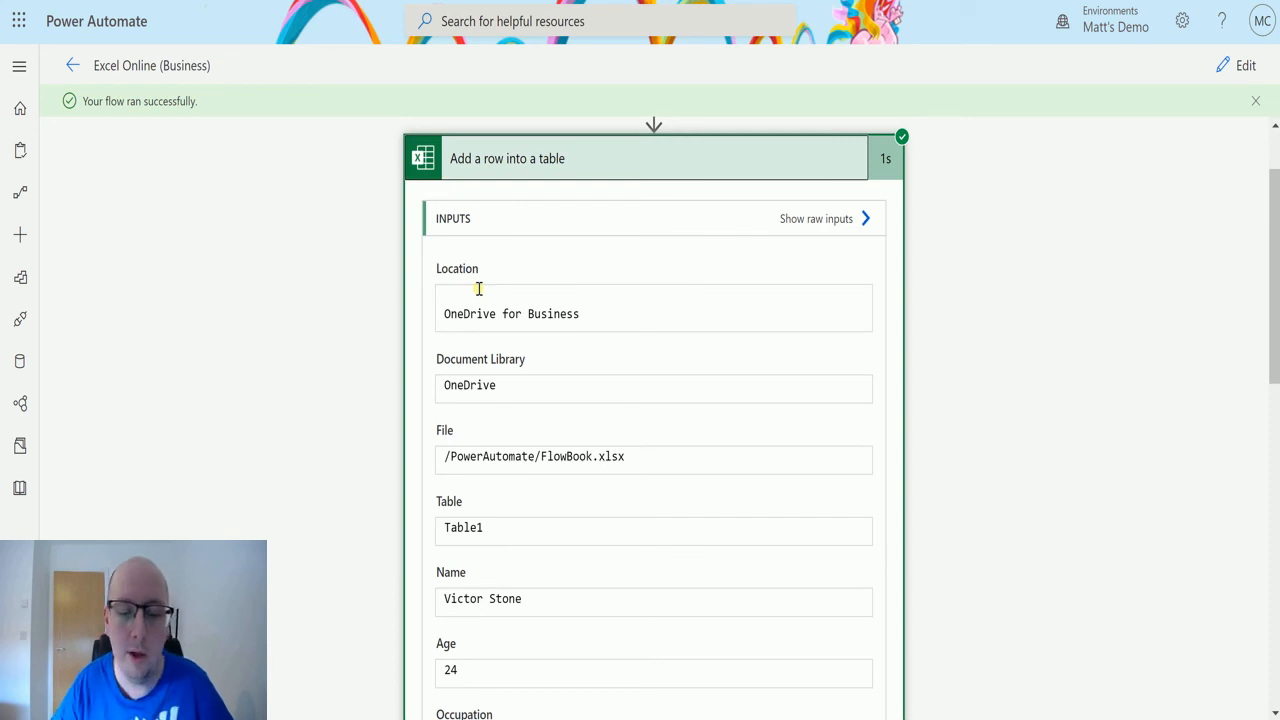